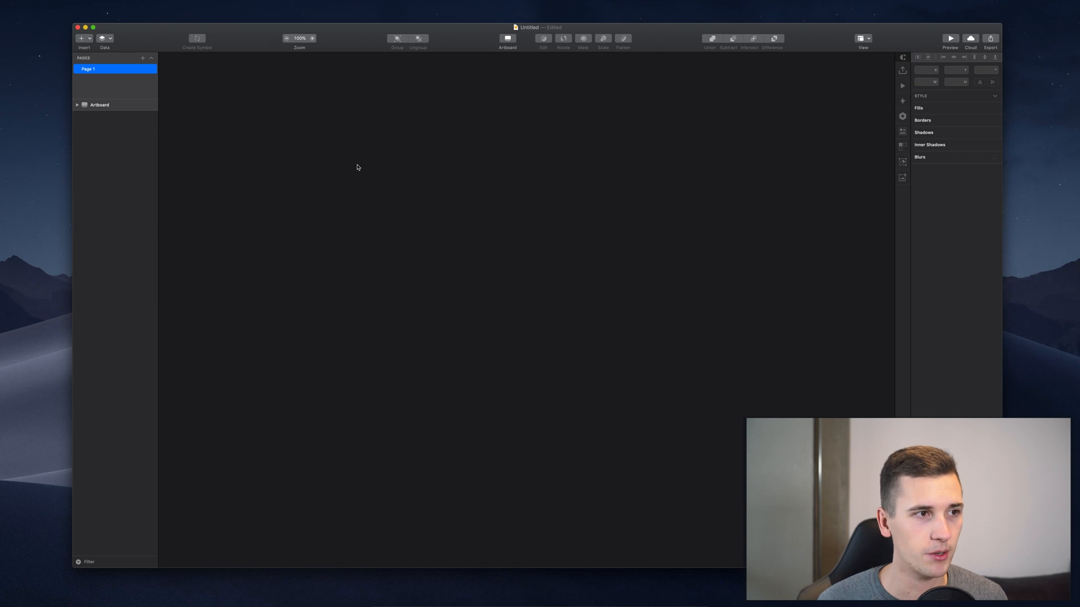
mouse_move(219, 139)
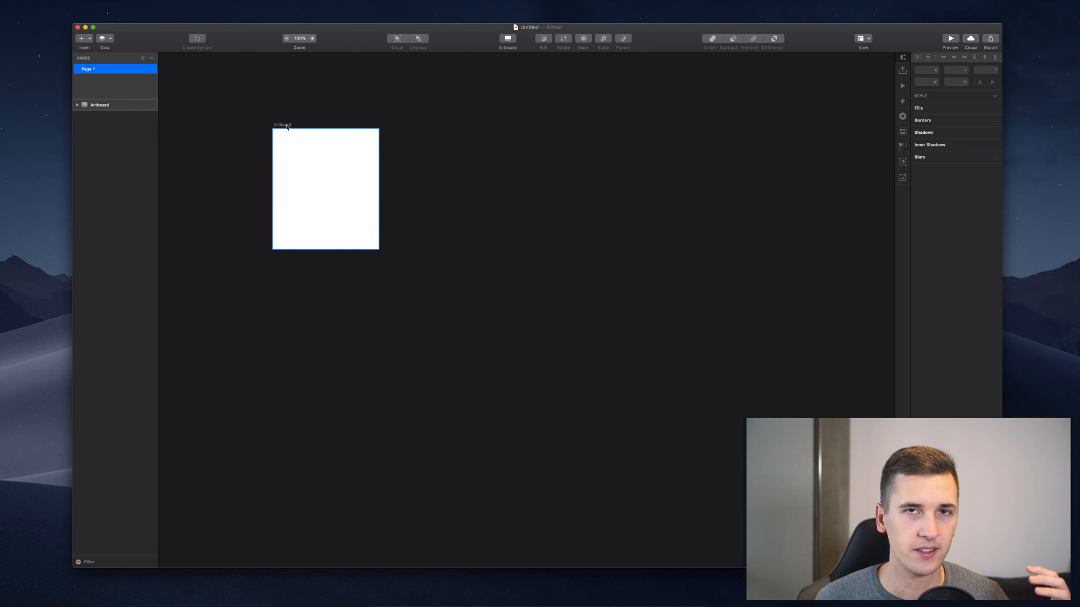
Select the existing artboard so the Apple Devices presets become available
click(99, 105)
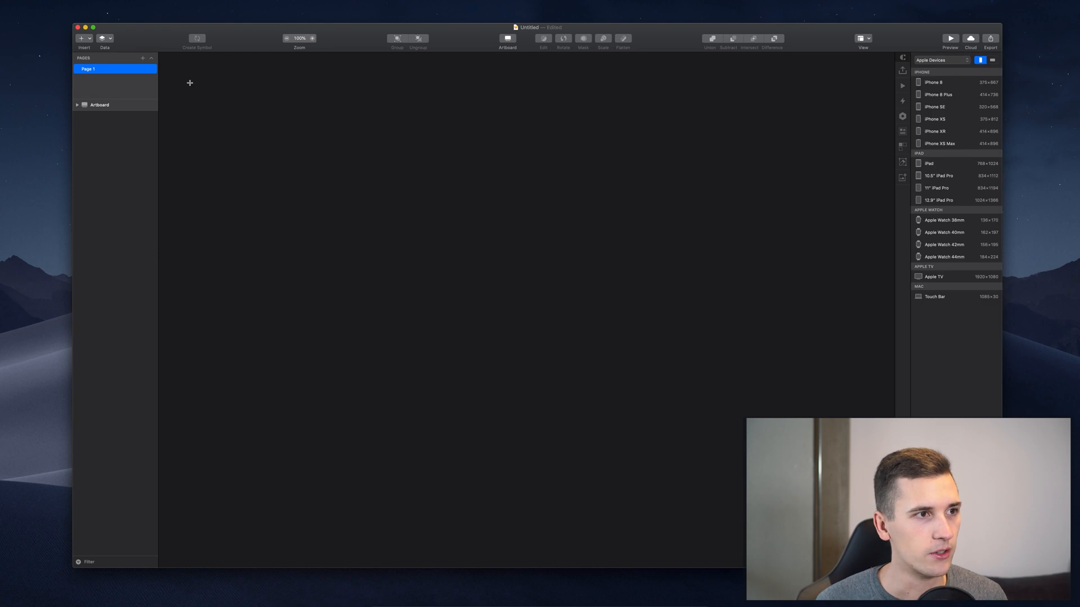
Draw a second blank artboard freehand on the canvas
click(81, 38)
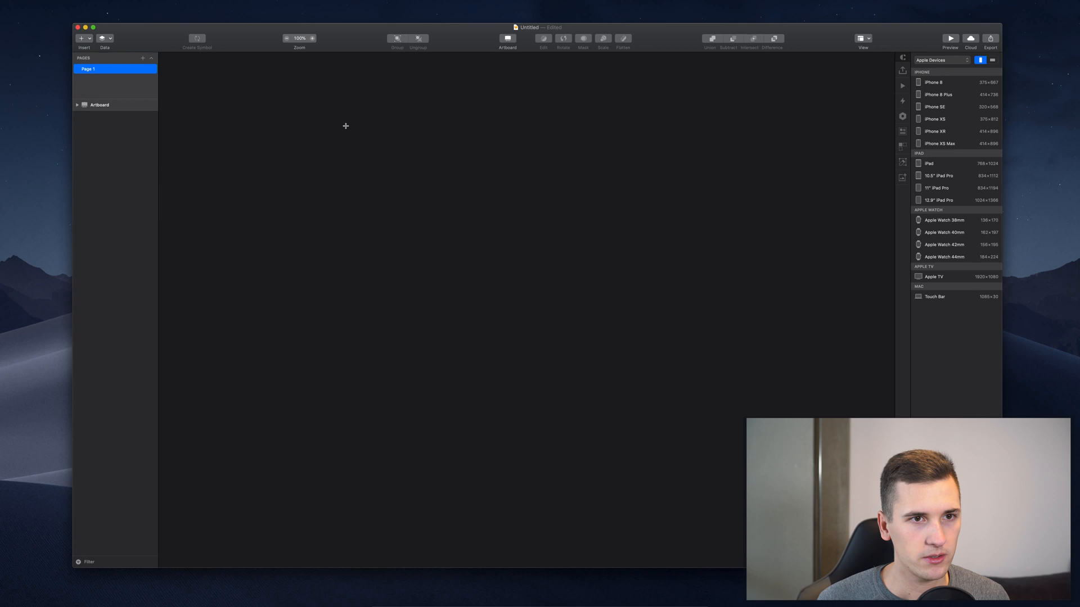
mouse_move(350, 145)
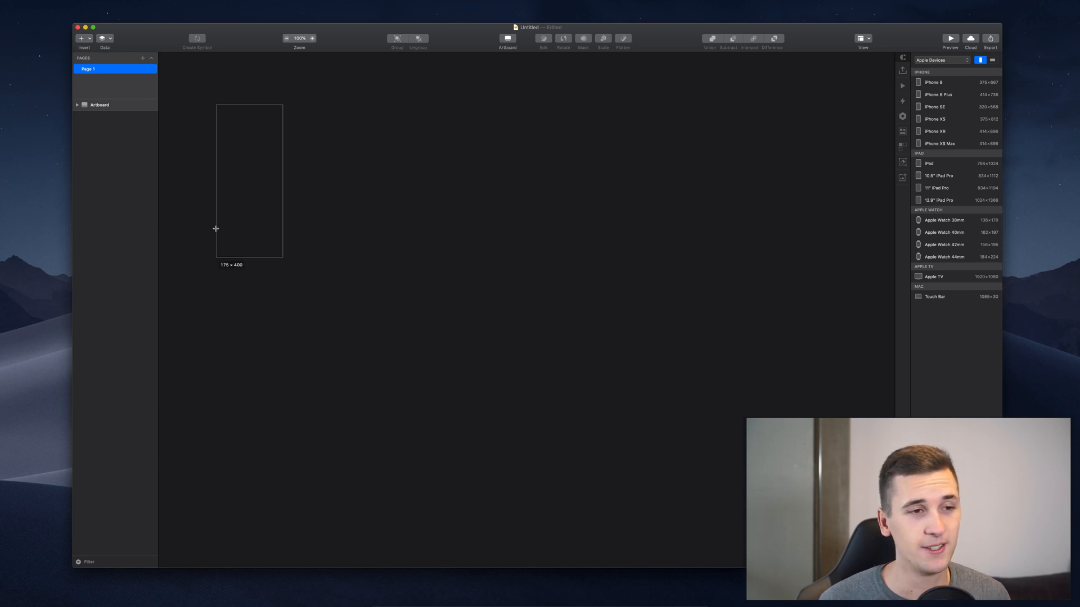
drag(216, 229, 378, 270)
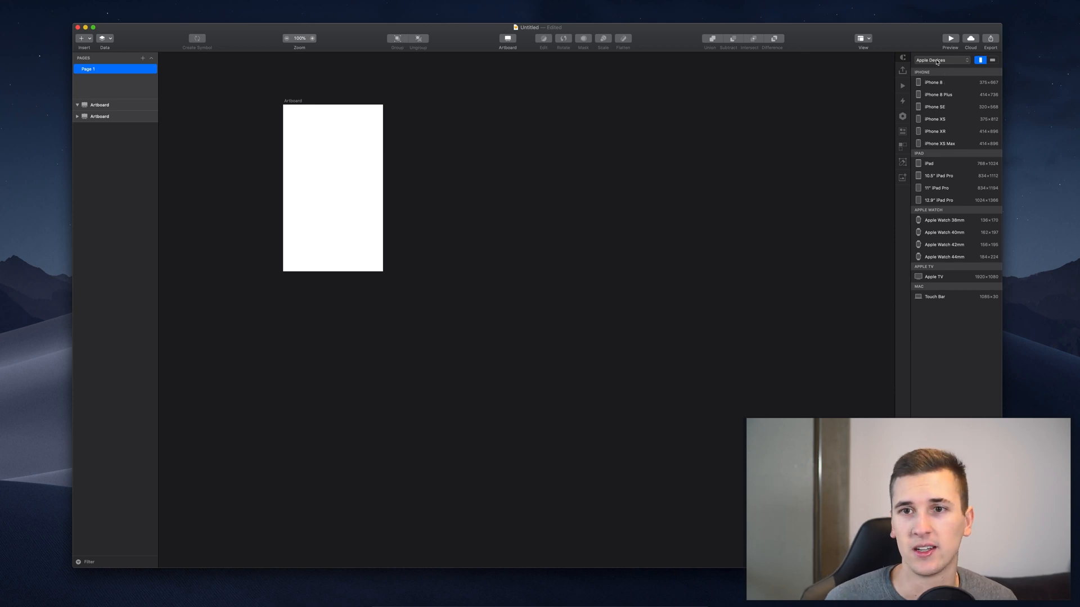
Browse the device preset categories, keeping Apple Devices selected
click(941, 59)
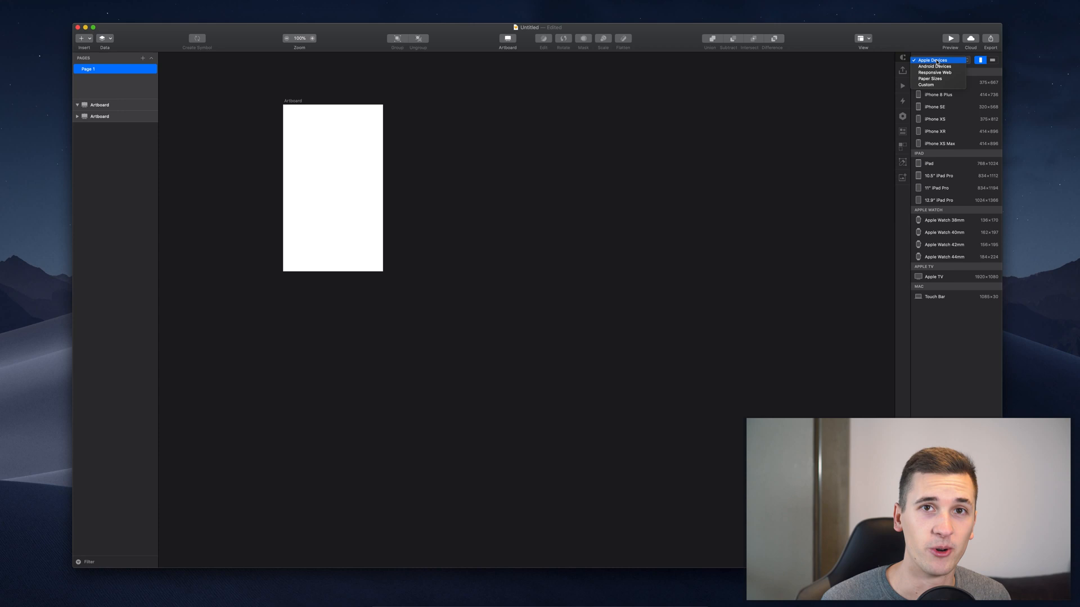
click(931, 60)
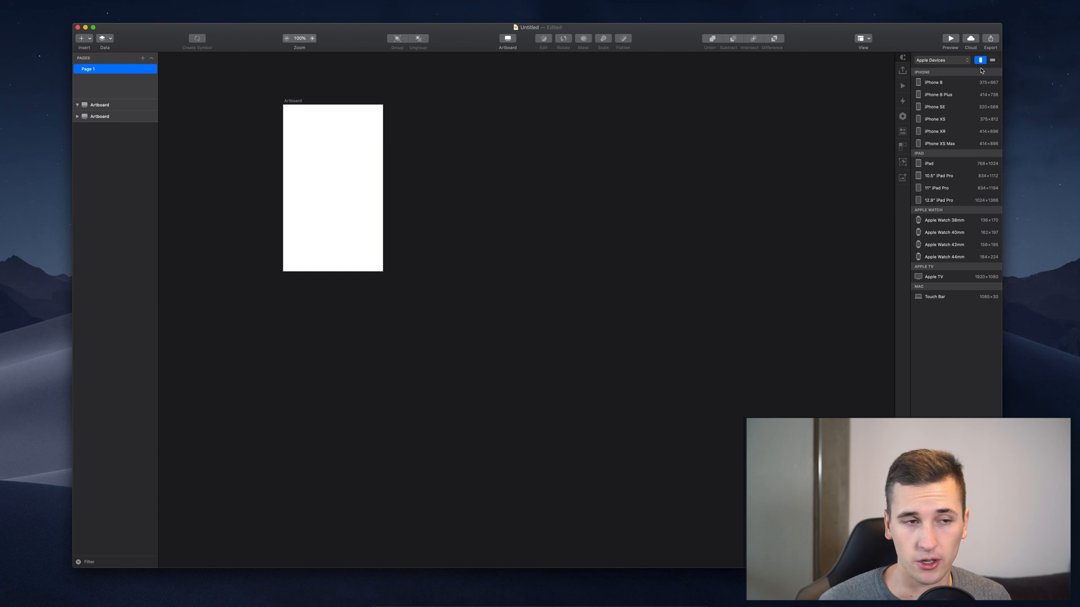
click(940, 60)
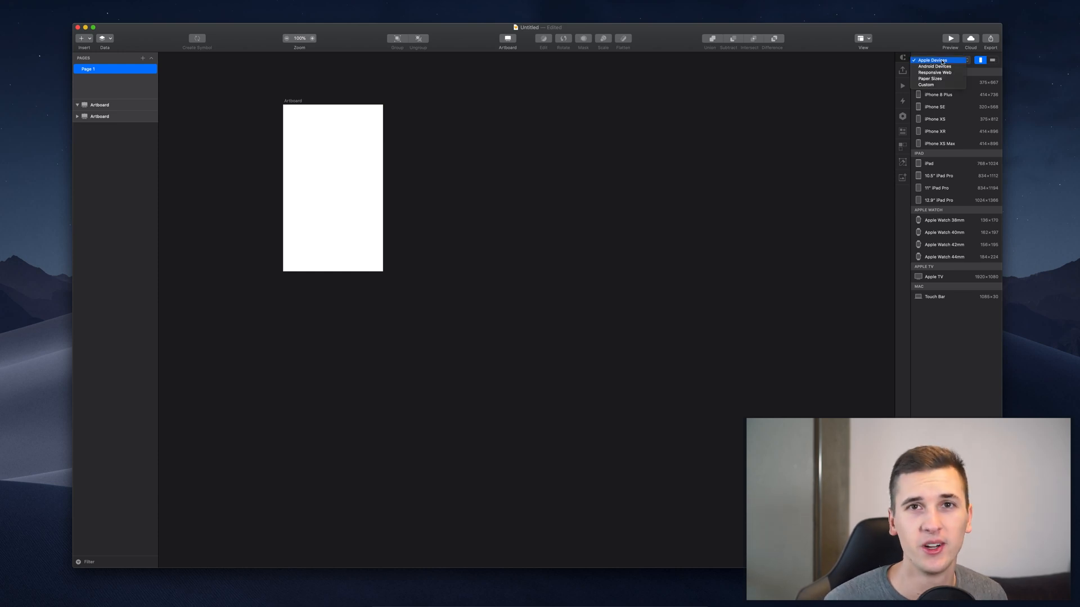
click(931, 60)
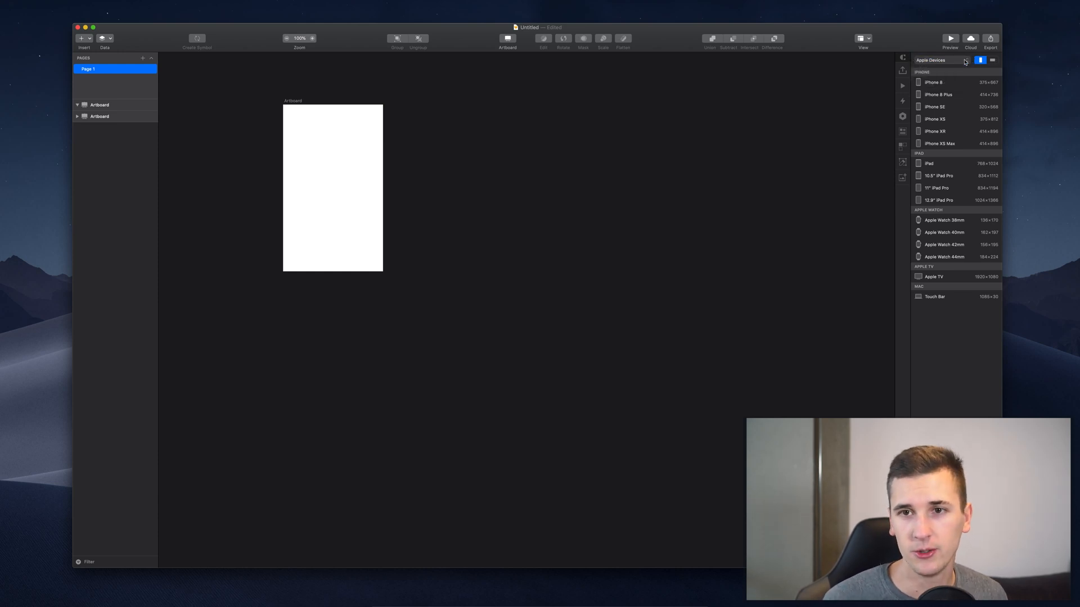
click(942, 60)
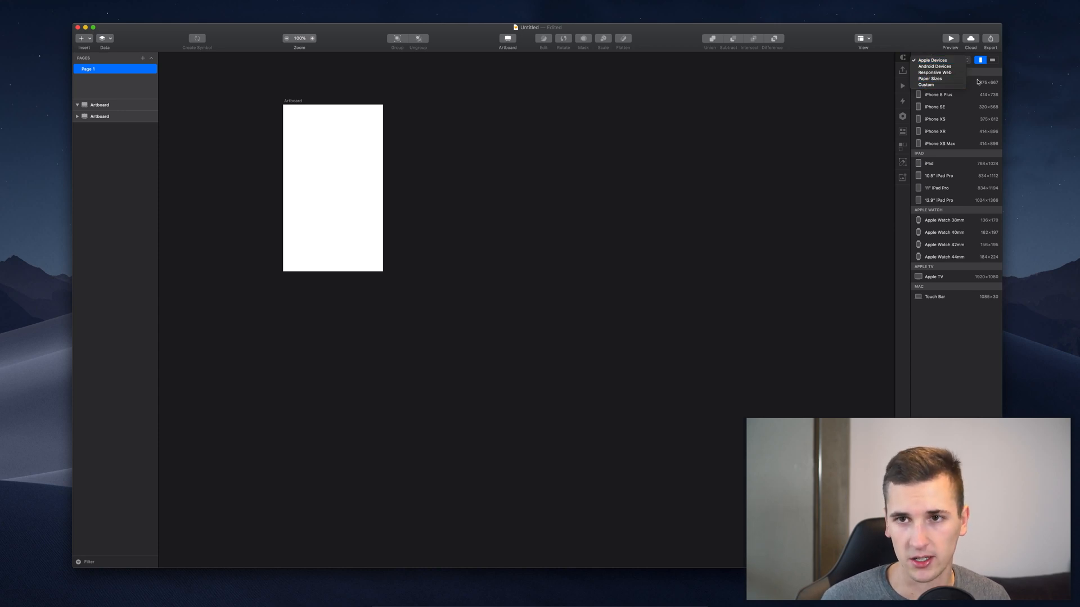
click(933, 59)
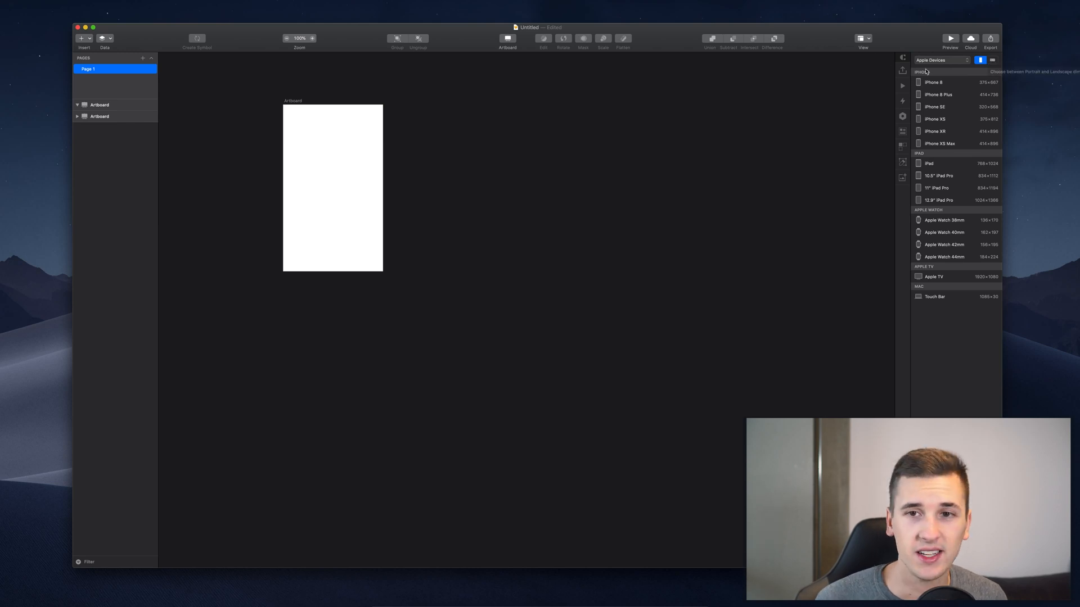
mouse_move(949, 108)
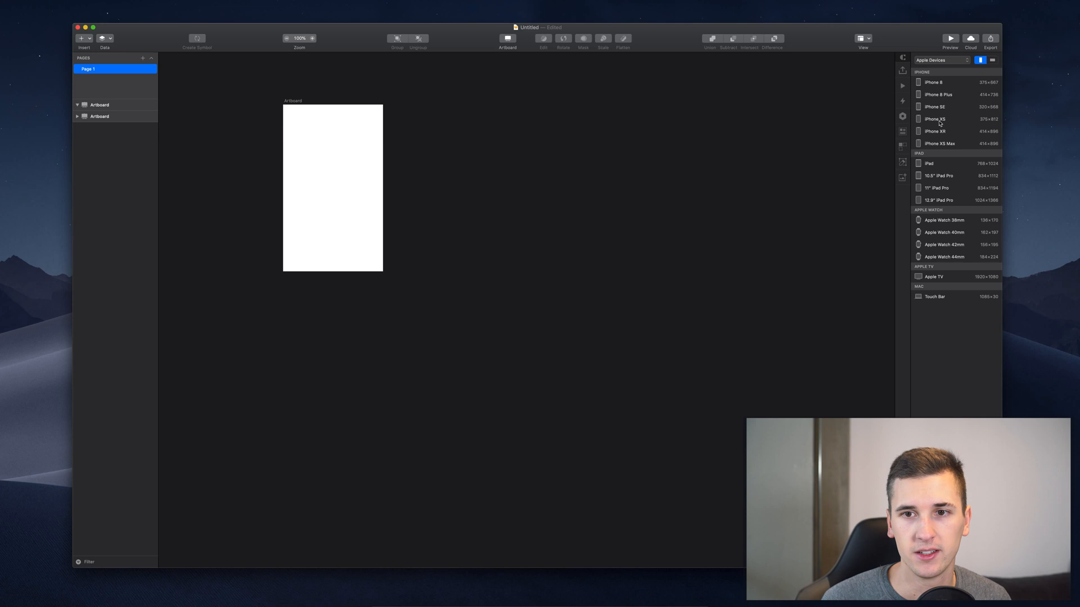
click(956, 143)
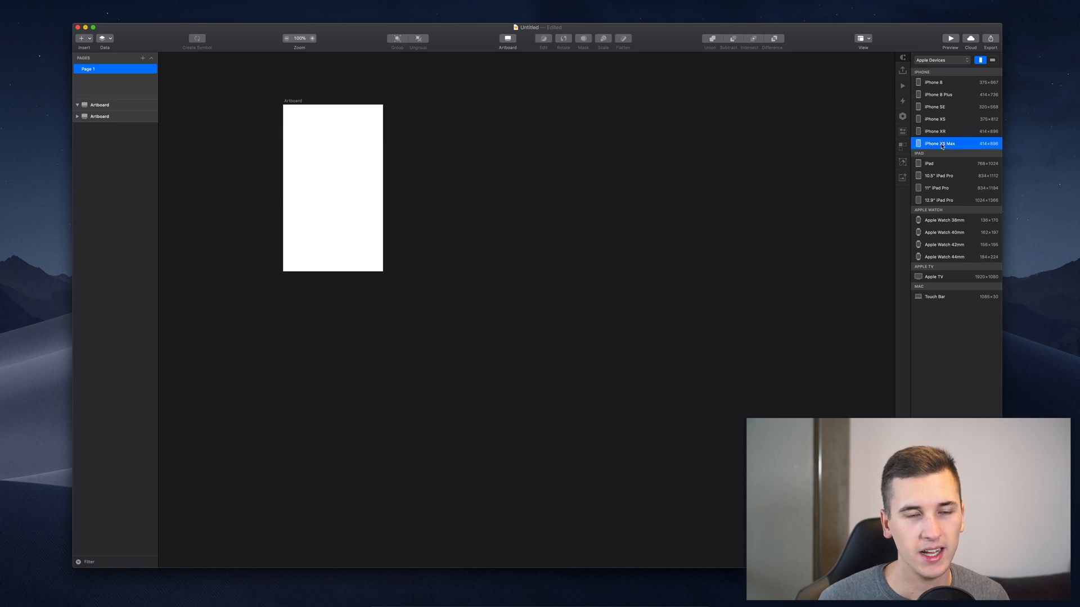
Add an iPhone XS Max artboard, toggling landscape and back to portrait
click(939, 143)
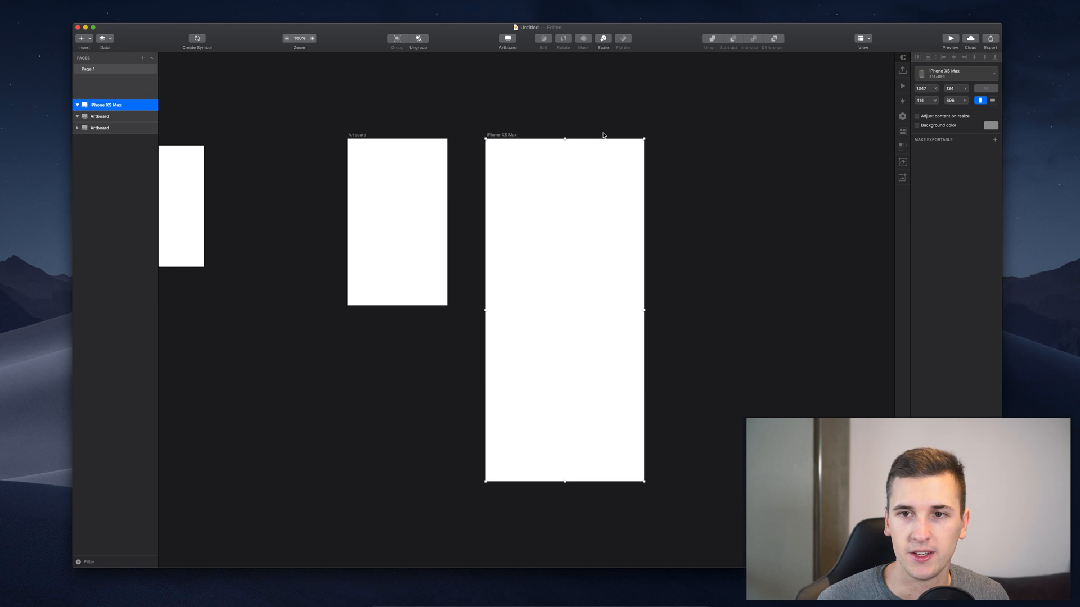
click(992, 100)
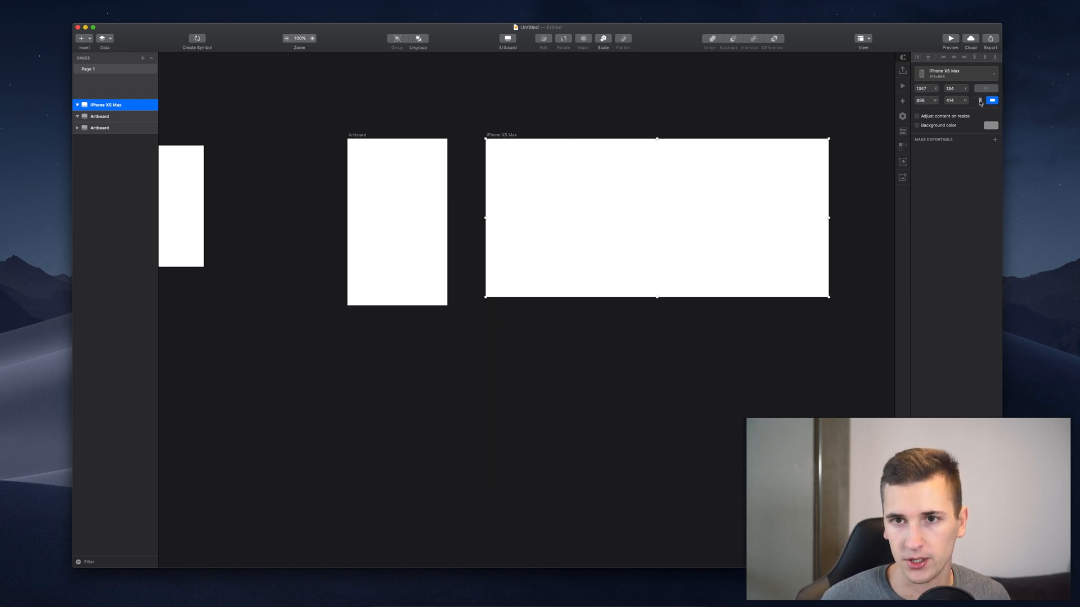
click(981, 100)
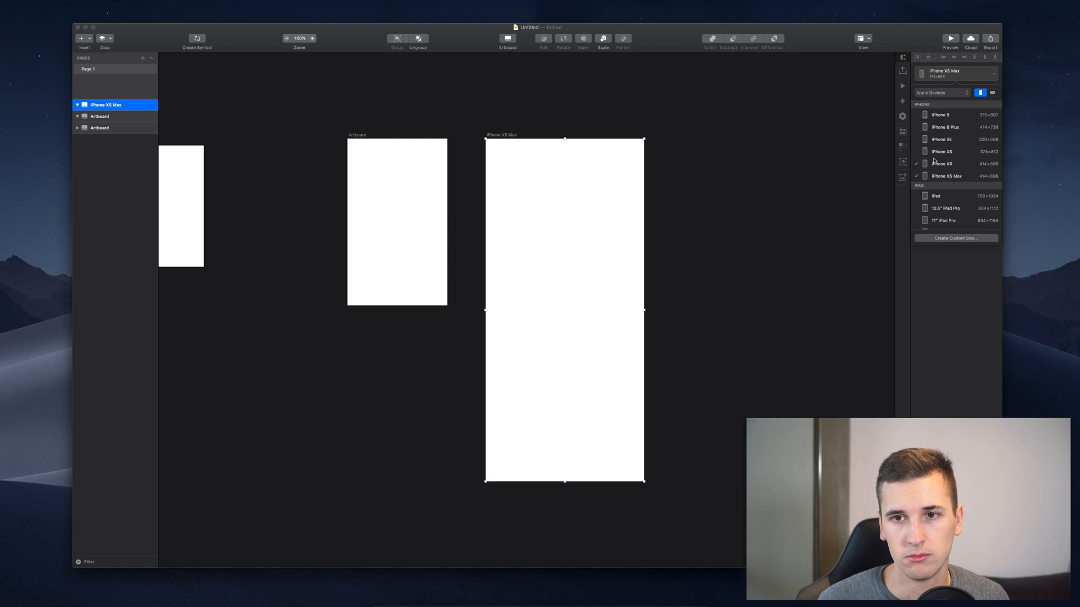
Switch to Android Devices presets and resize the artboard to Pixel 2
click(941, 92)
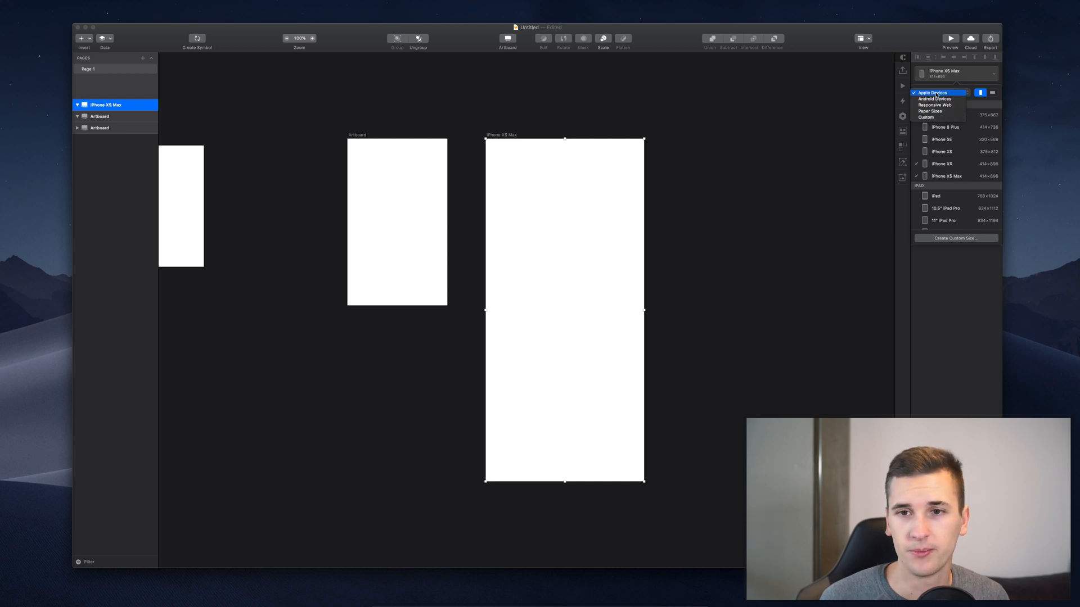
click(934, 99)
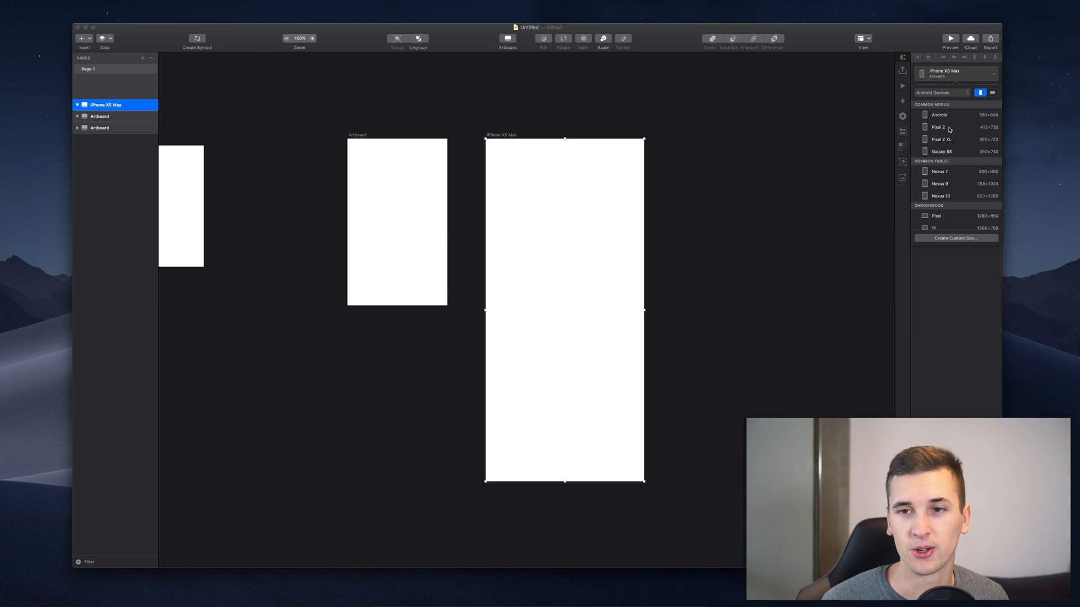
click(938, 127)
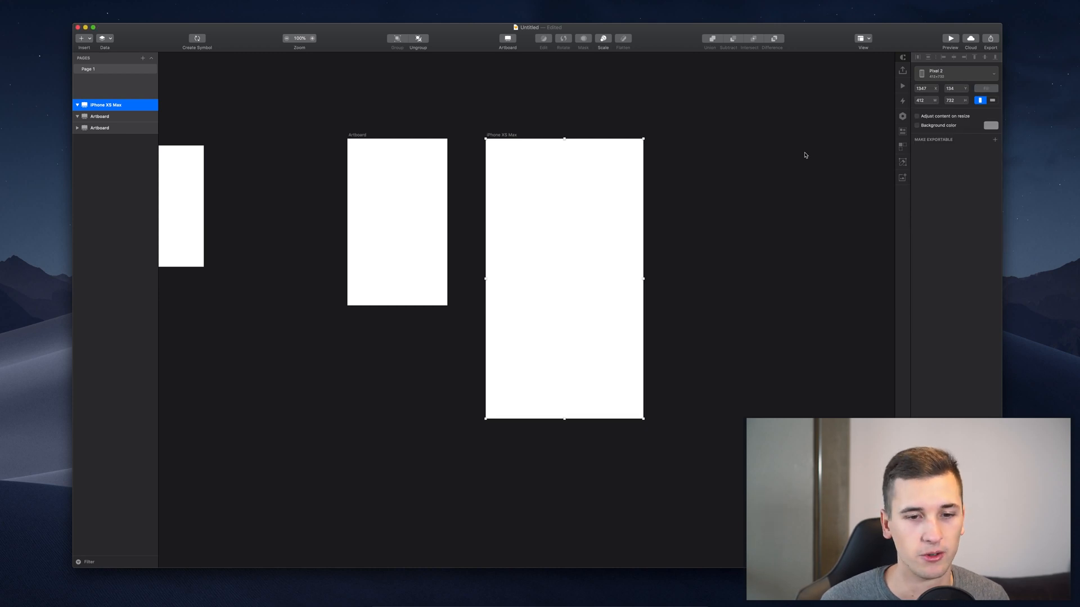
mouse_move(551, 283)
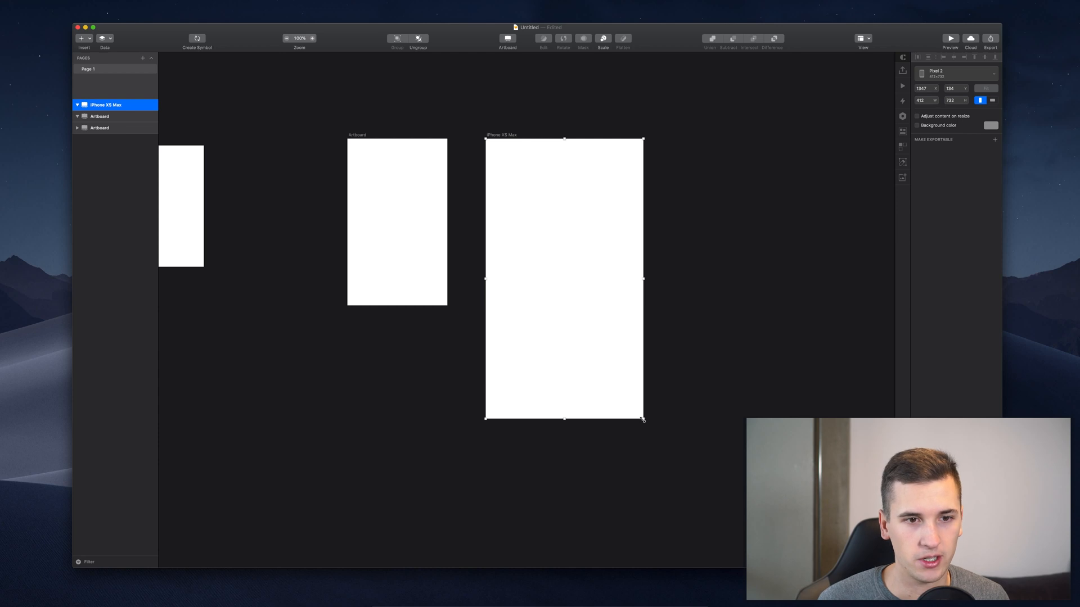
Resize the artboard by its corner handle to a custom 290 × 580
drag(643, 419, 587, 378)
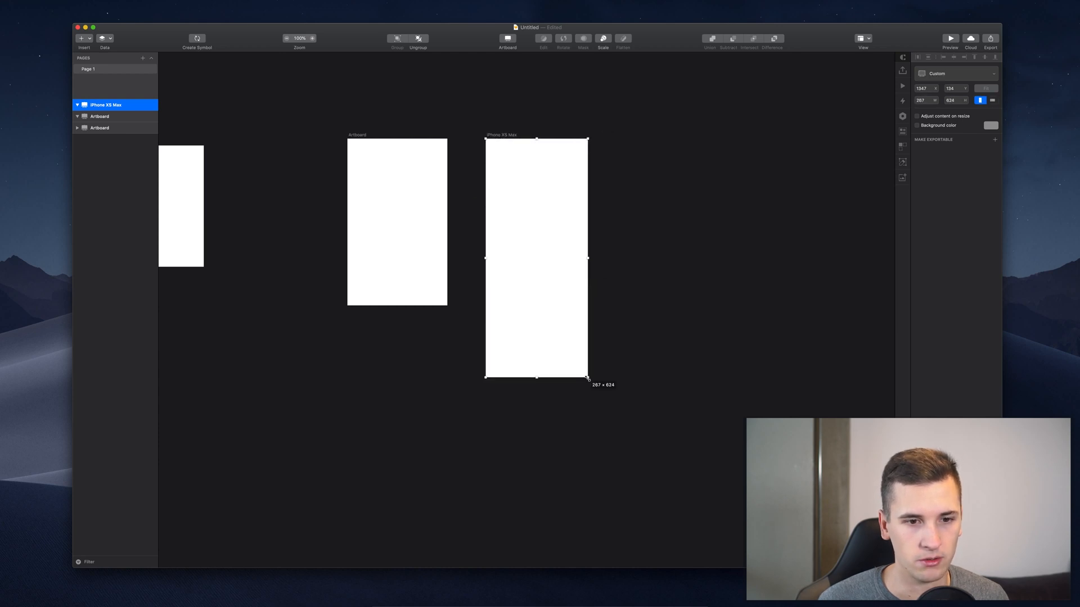
drag(587, 377, 596, 346)
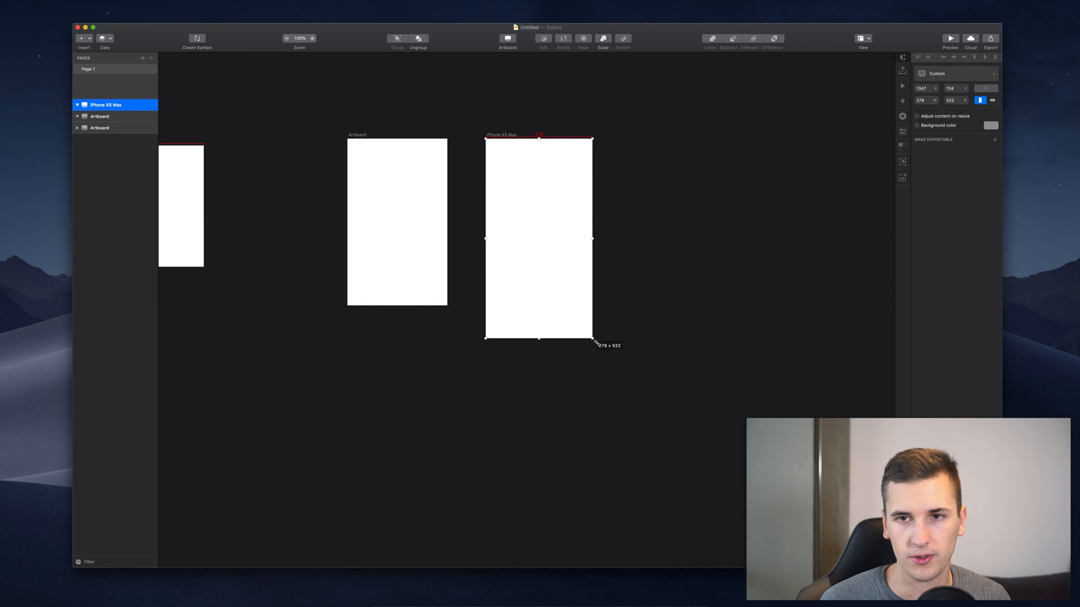
drag(591, 339, 596, 361)
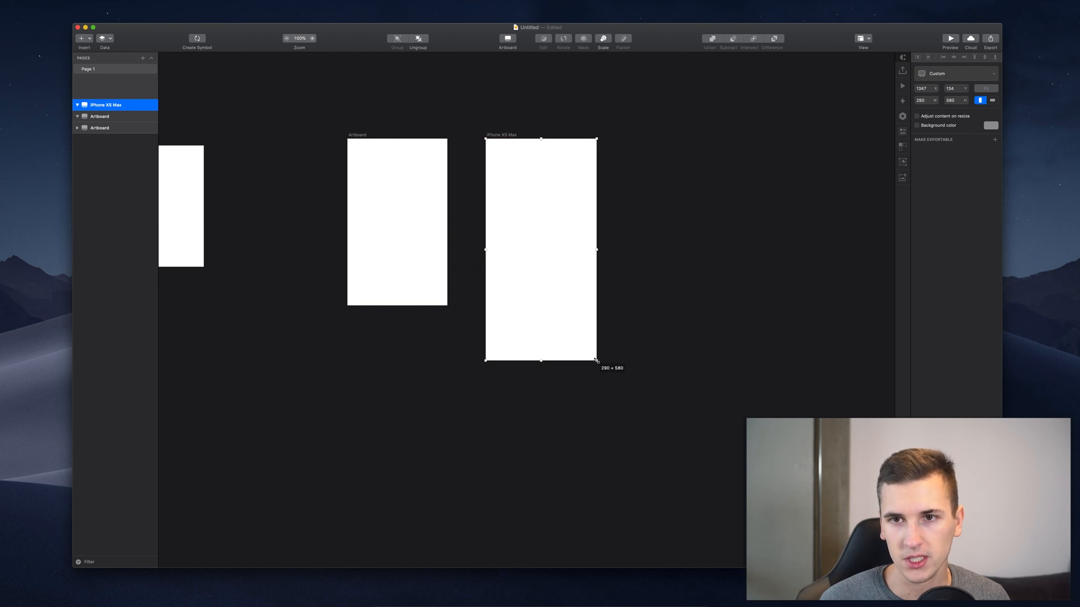
click(949, 100)
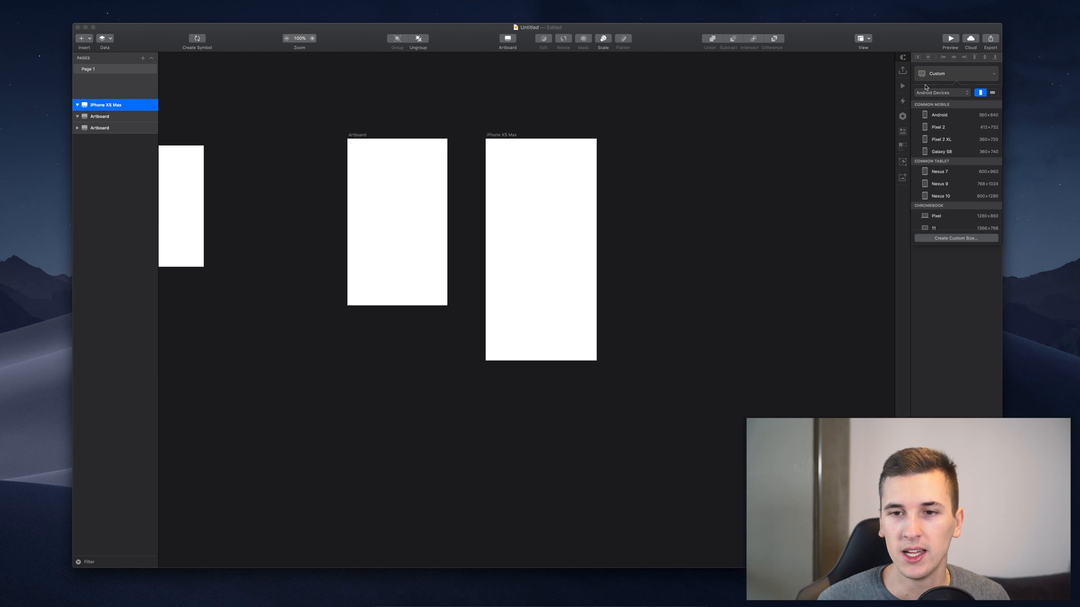
Save the 290 × 580 size as a preset named Custom Preset
click(541, 250)
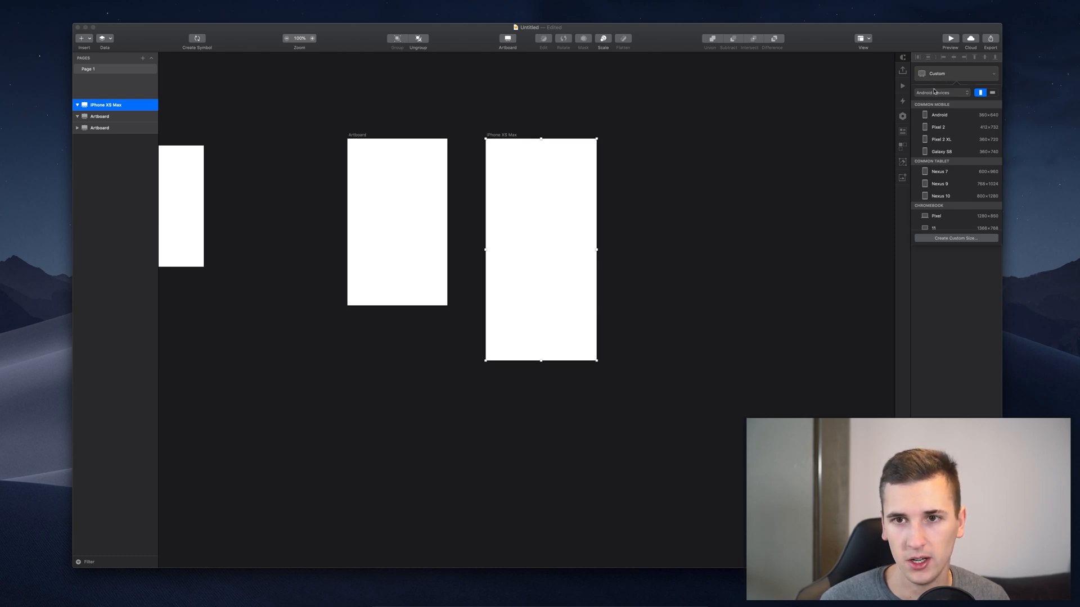
click(955, 74)
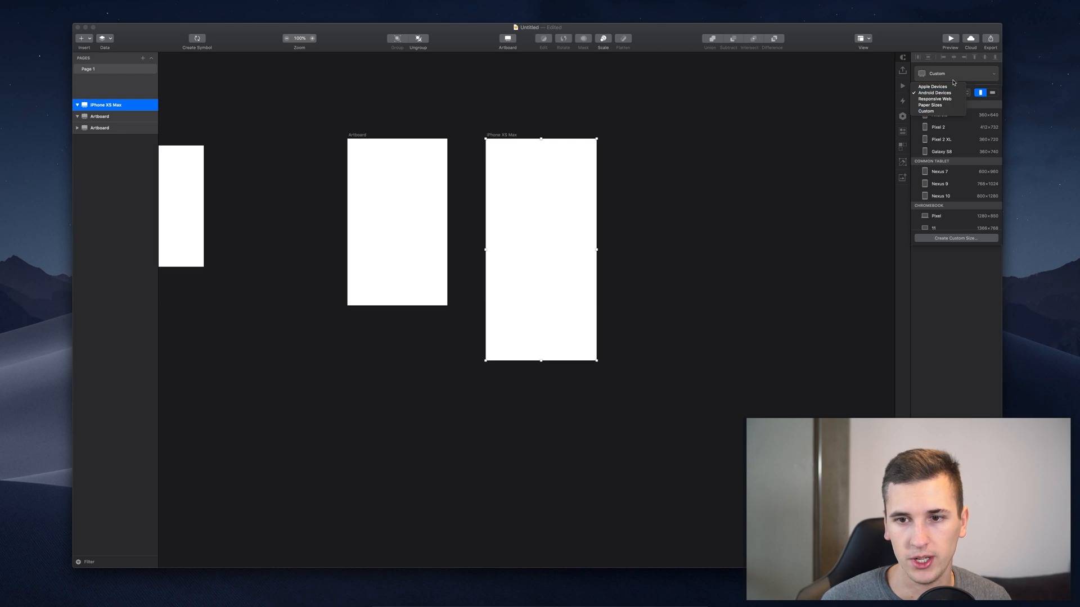
click(935, 93)
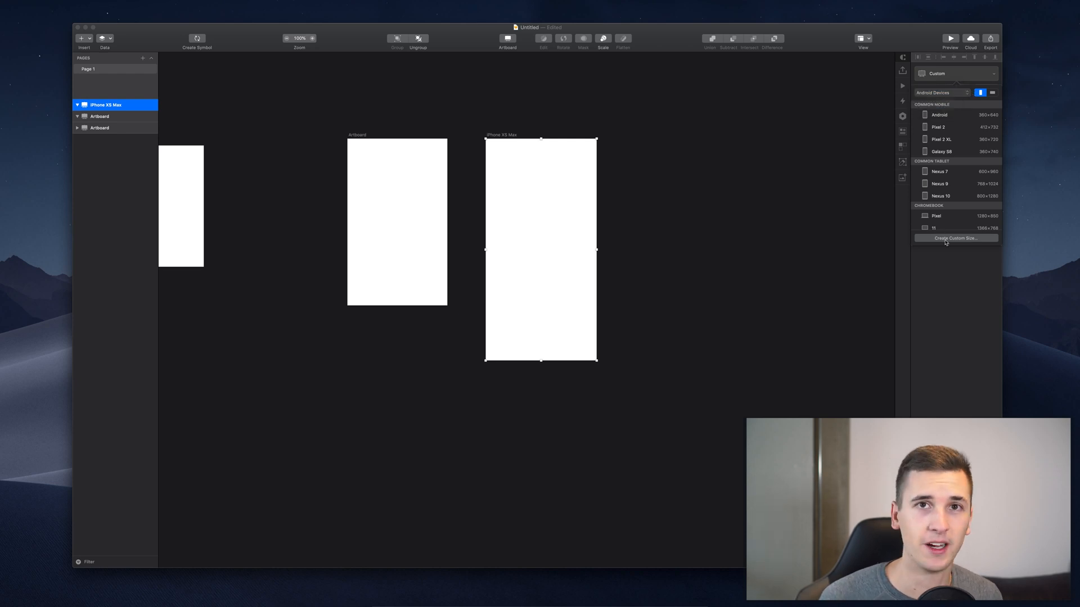
click(955, 239)
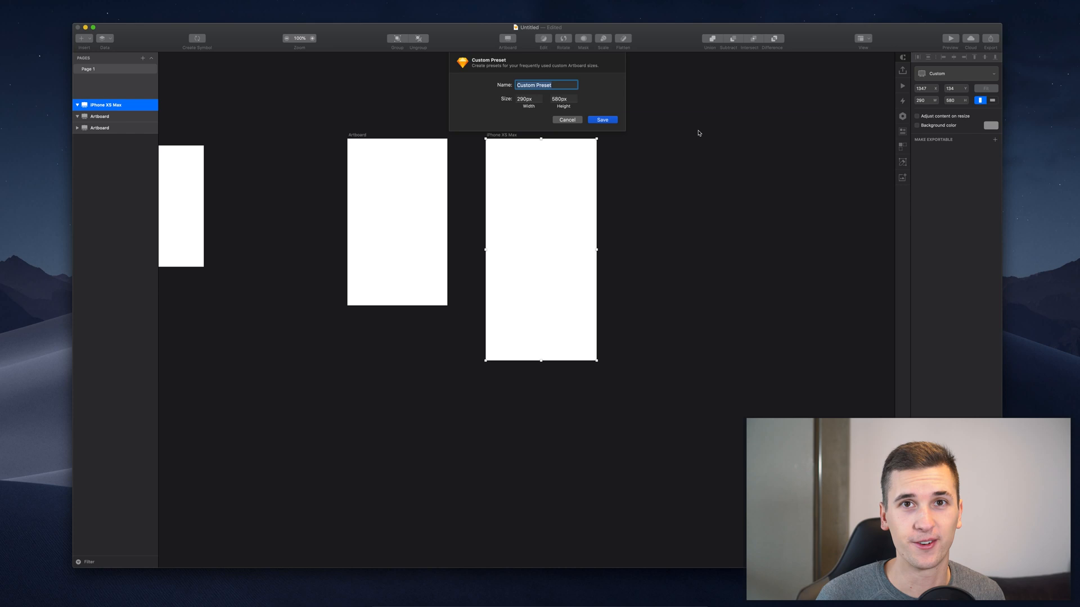
mouse_move(686, 126)
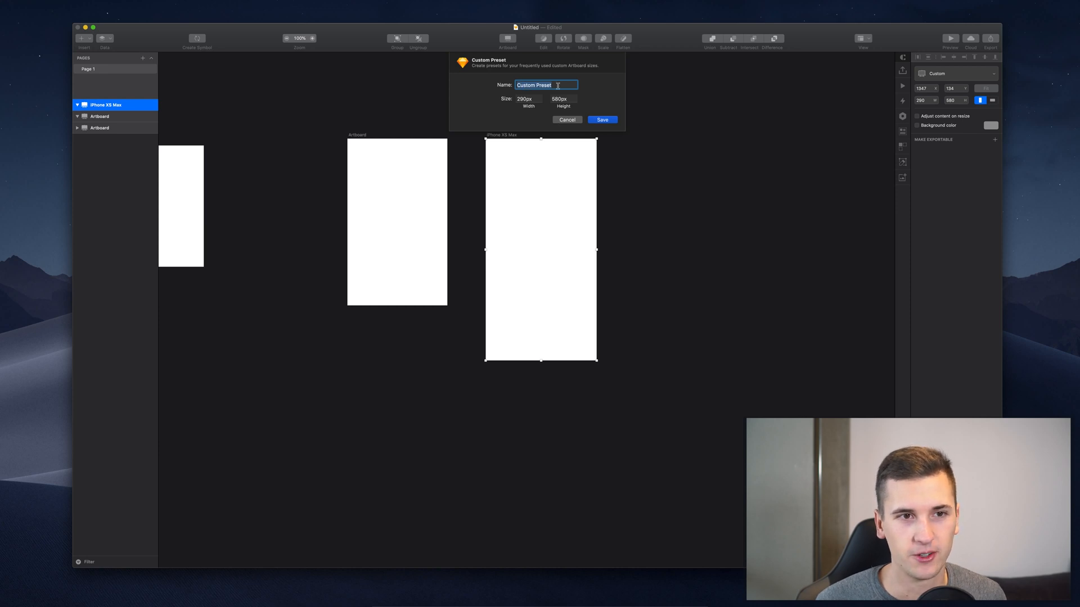
mouse_move(543, 102)
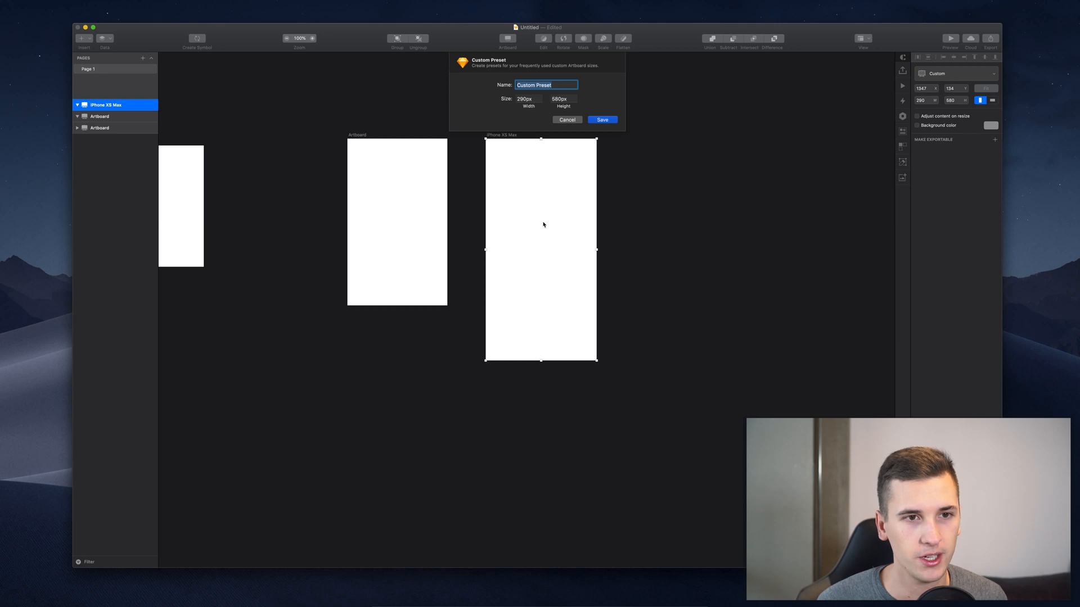
mouse_move(495, 169)
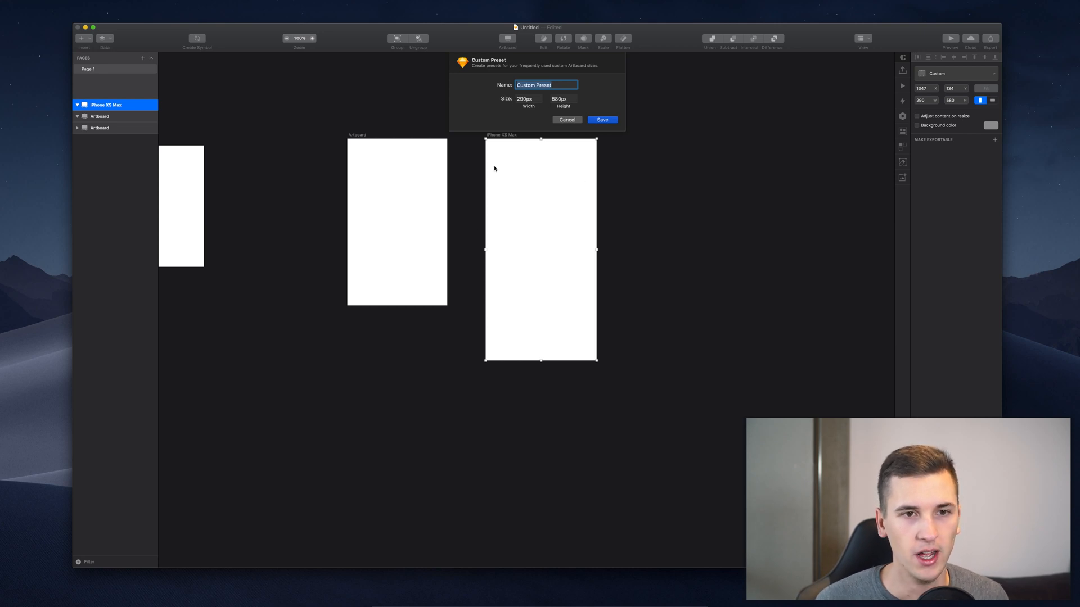
mouse_move(583, 128)
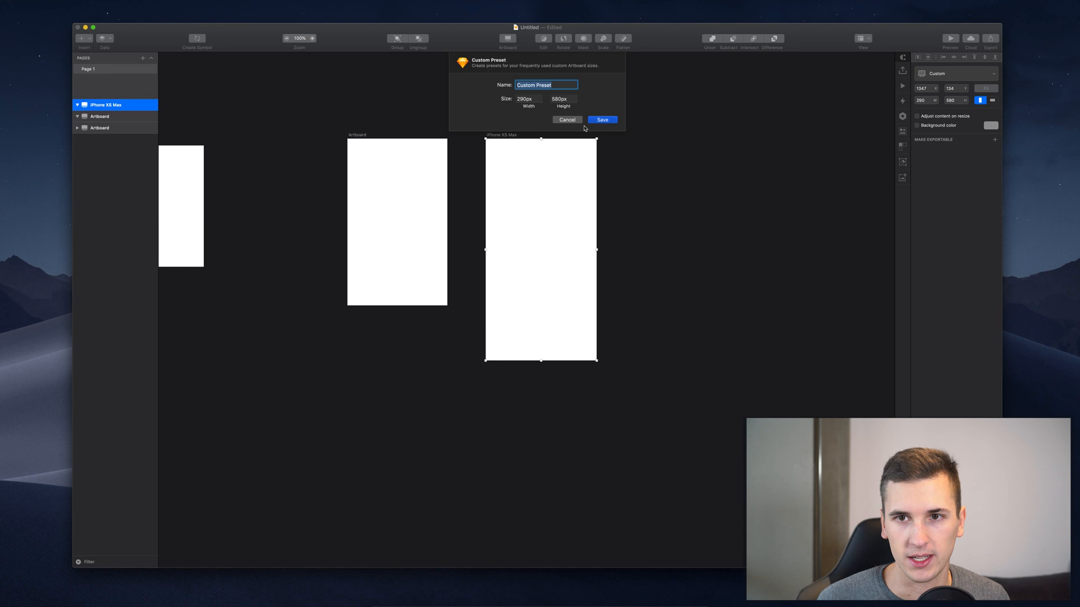
click(601, 119)
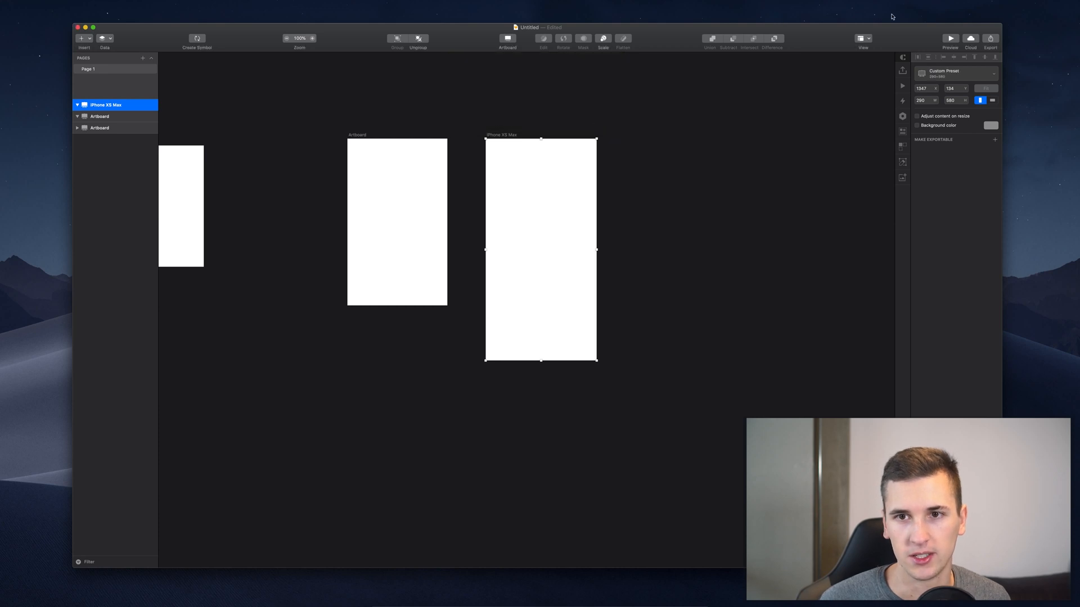
click(956, 73)
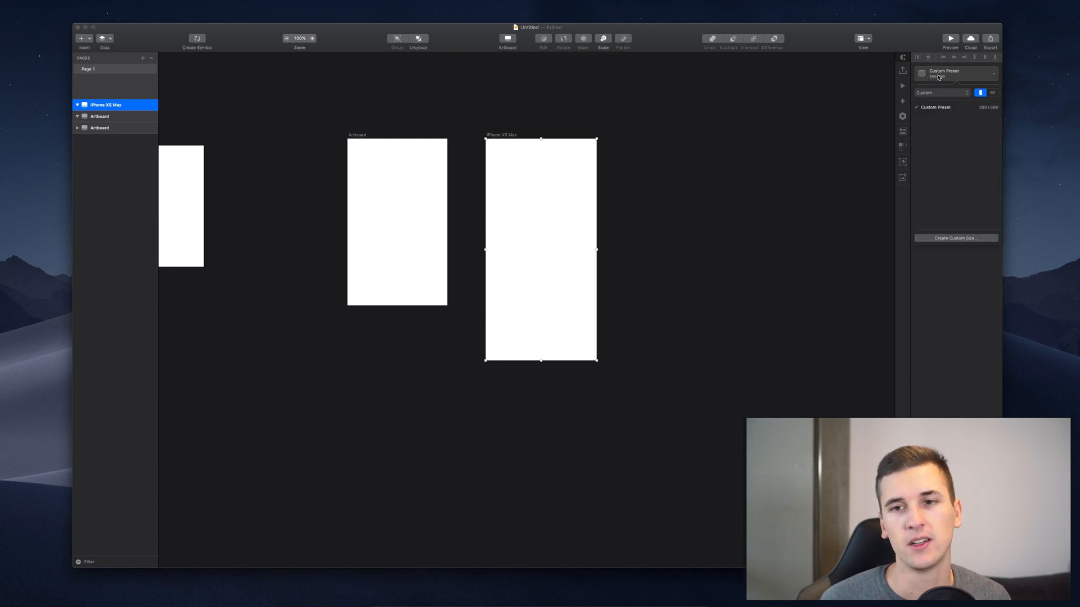
click(941, 92)
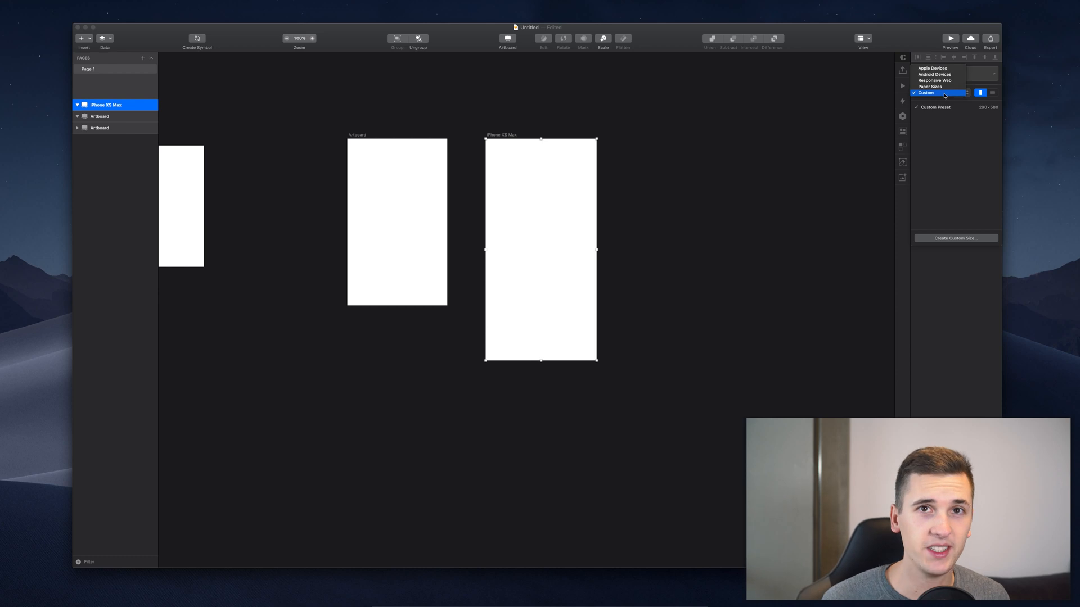
click(926, 92)
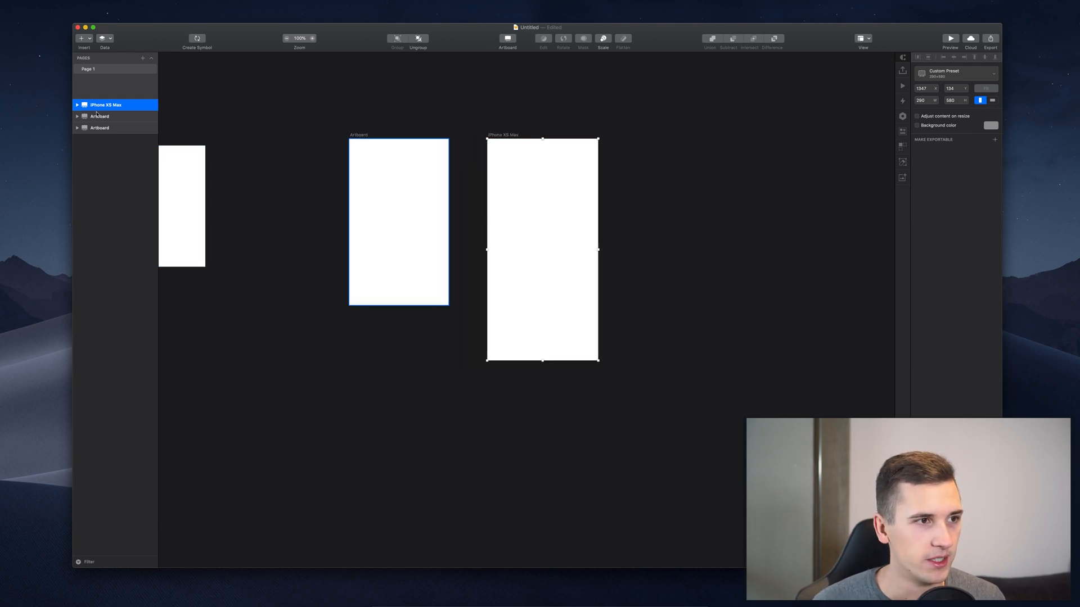
click(99, 127)
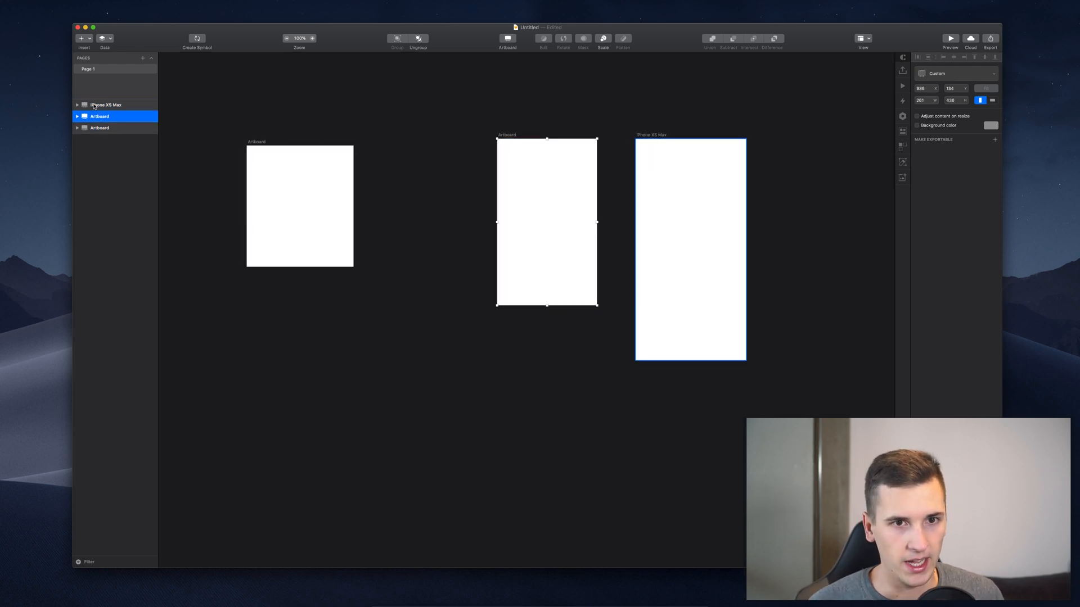
click(105, 105)
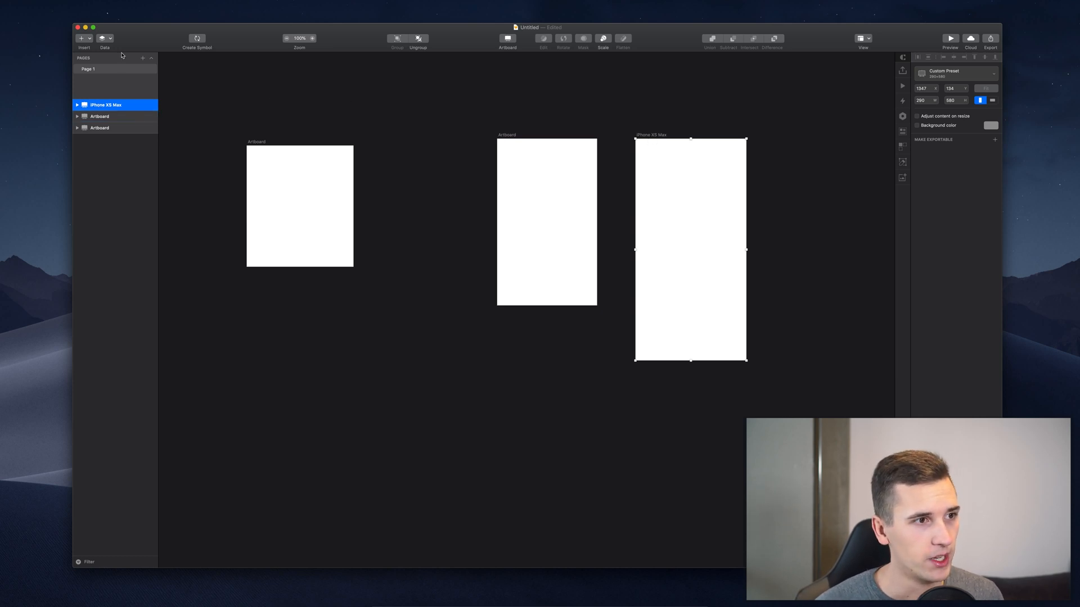
Insert the iOS navigation bar and give the artboard the iPhone XS Max 414 × 896 size
click(81, 38)
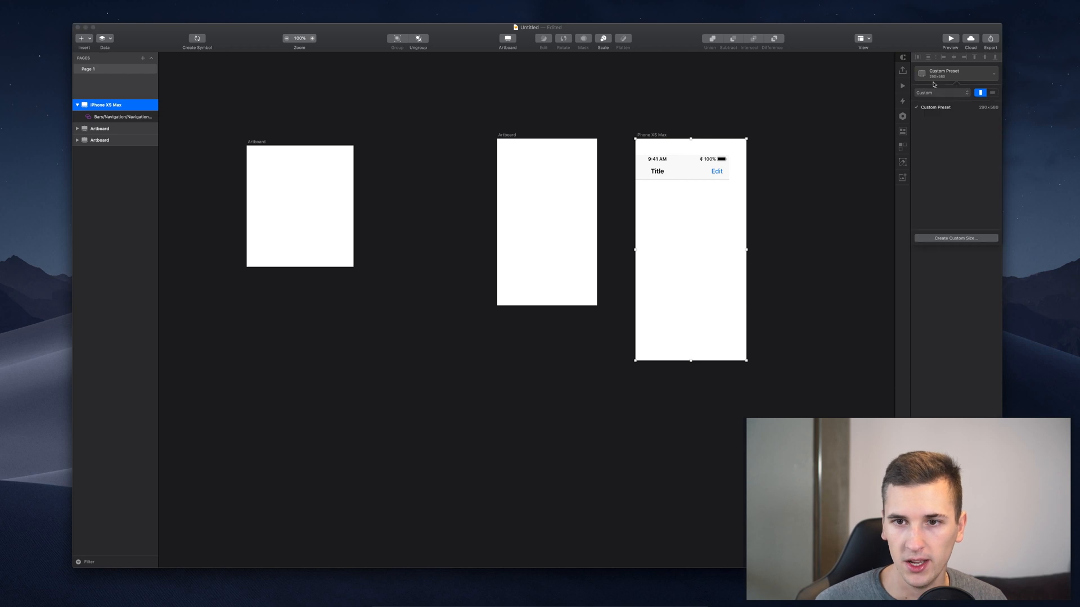
click(941, 92)
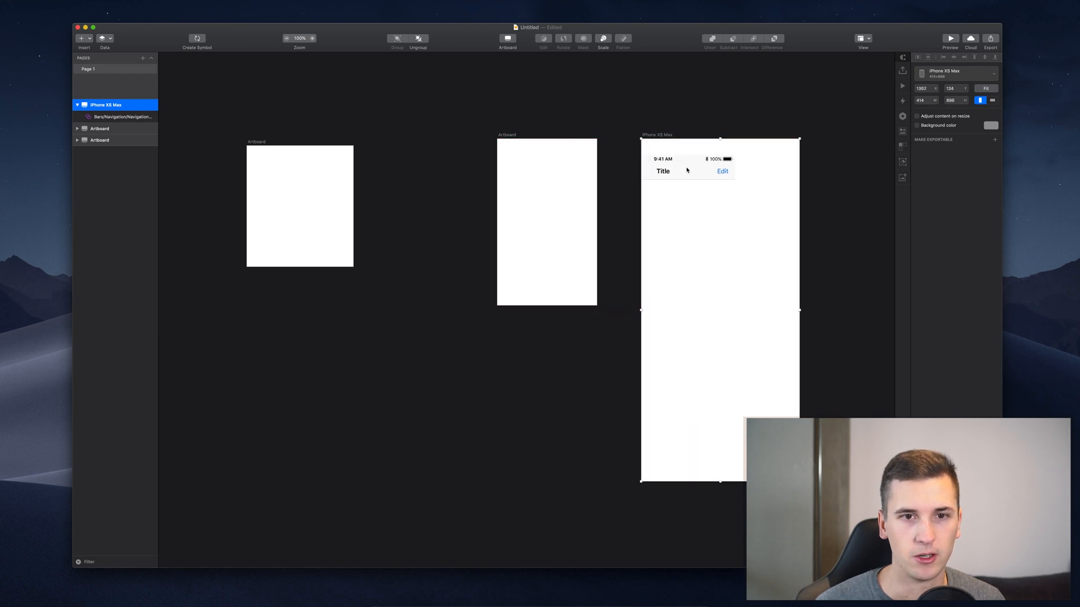
Stretch the navigation bar to the artboard's full width
click(123, 116)
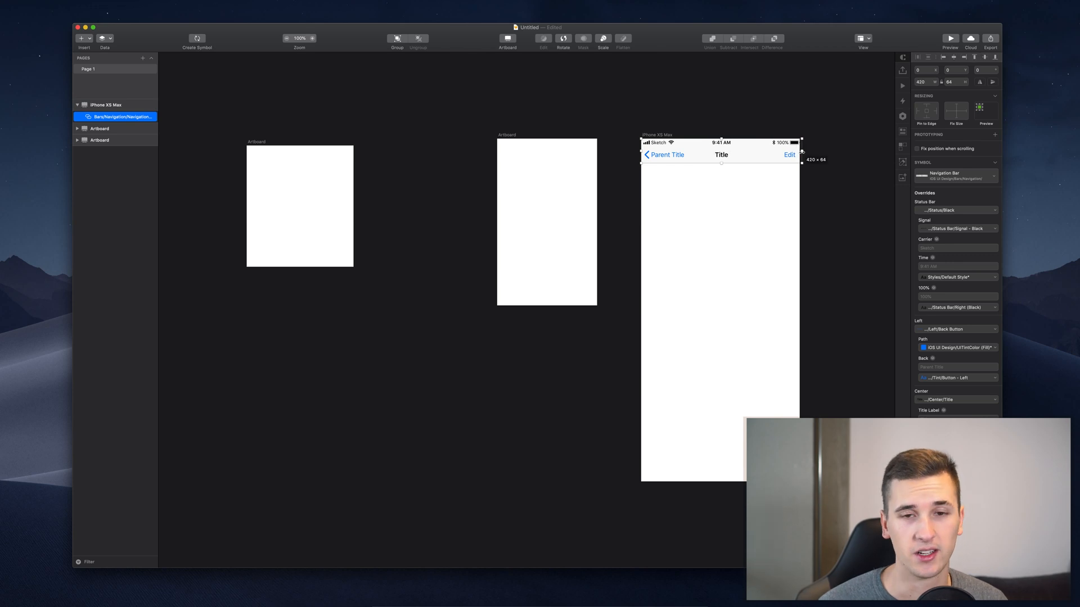
click(106, 105)
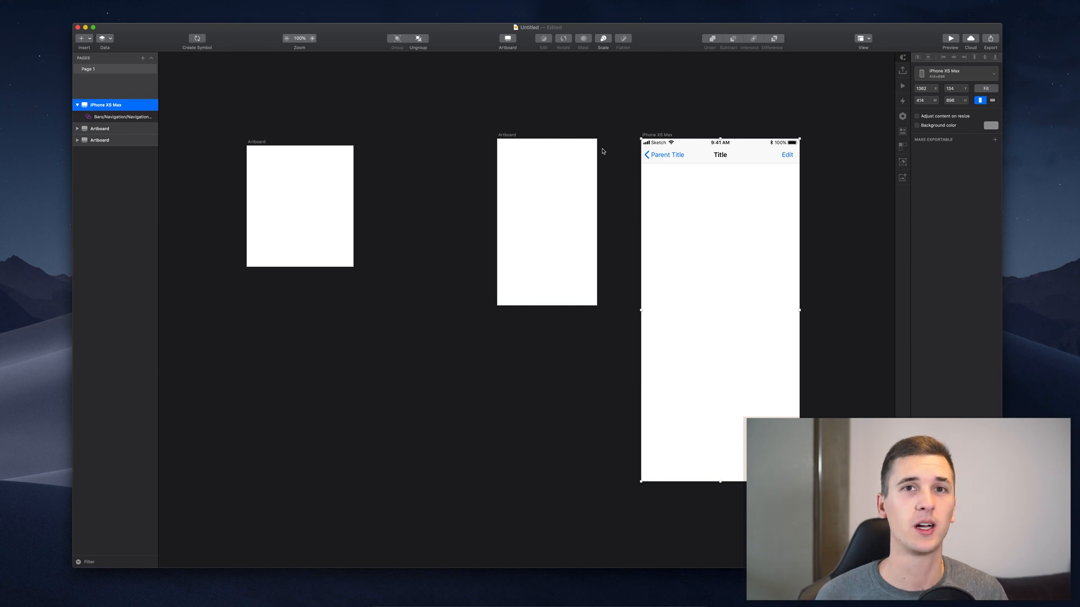
mouse_move(686, 156)
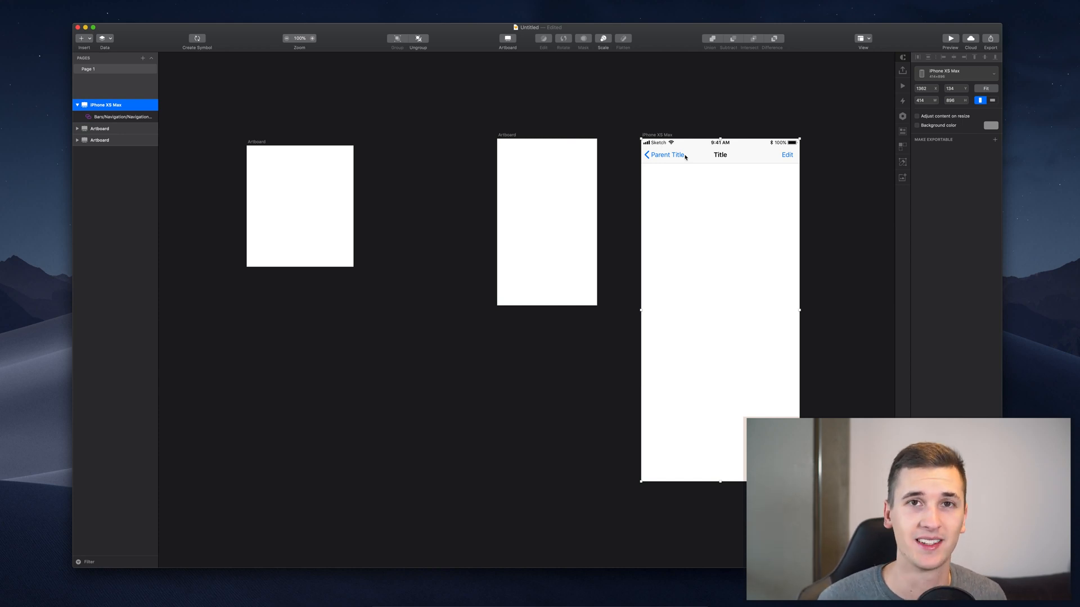
mouse_move(650, 121)
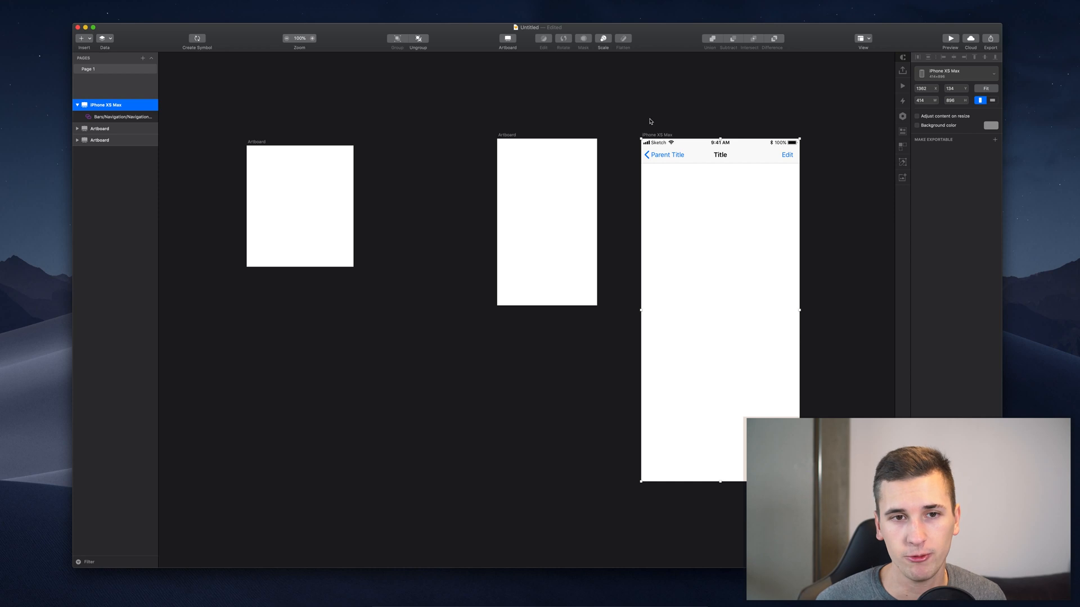
mouse_move(660, 135)
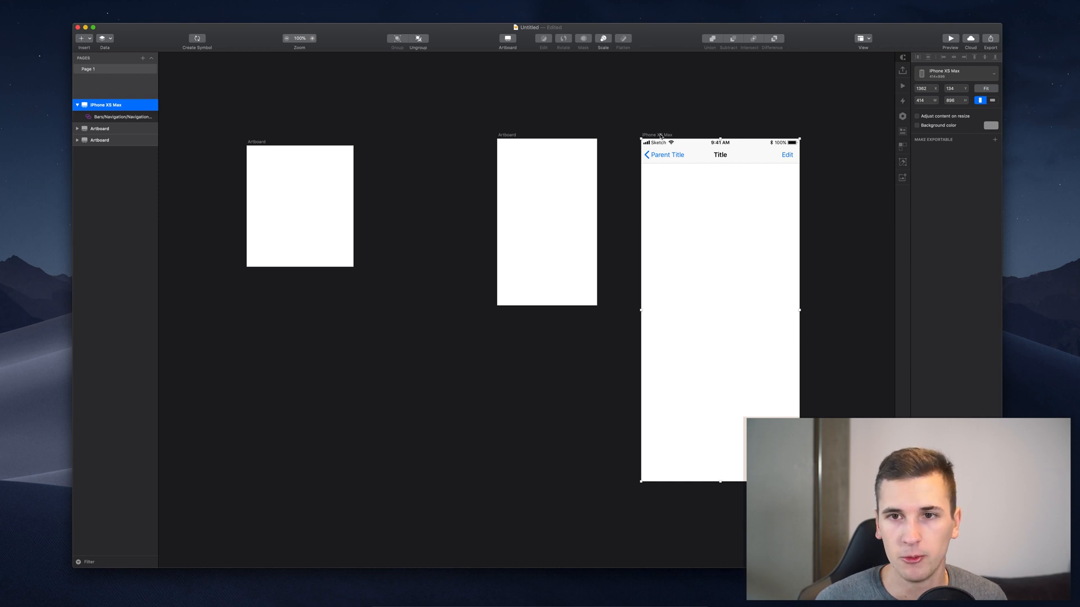
mouse_move(710, 131)
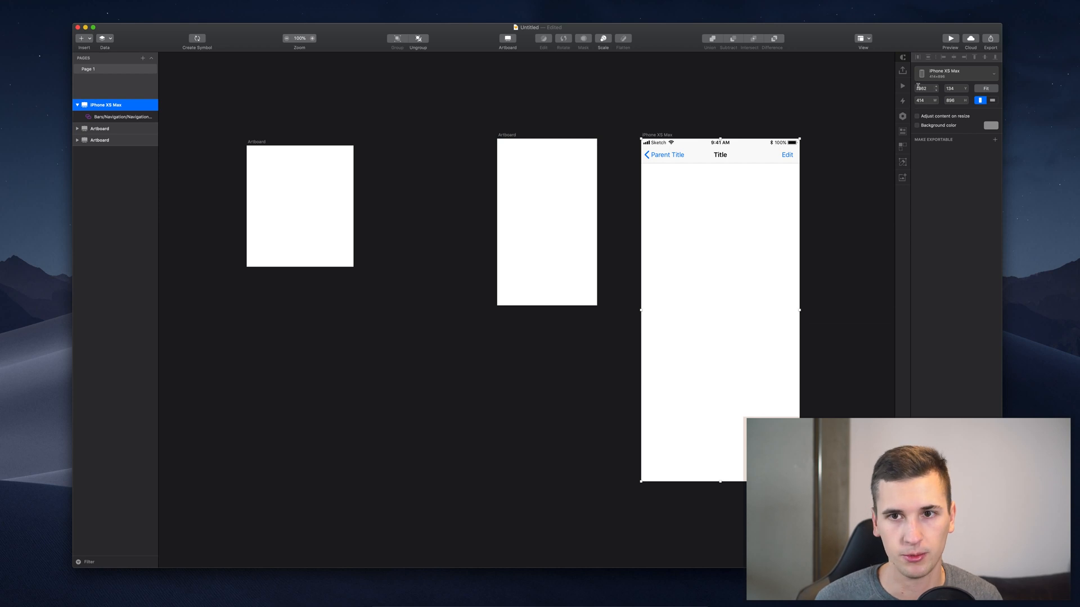
Position the artboard at X 0, Y 0 and cancel the save prompt
click(925, 88)
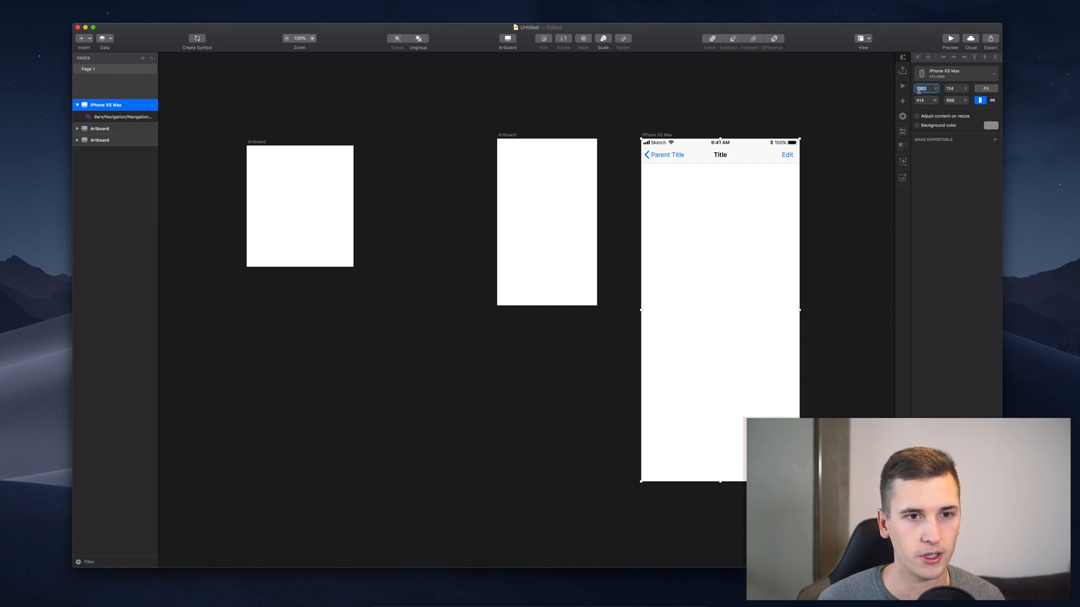
click(970, 39)
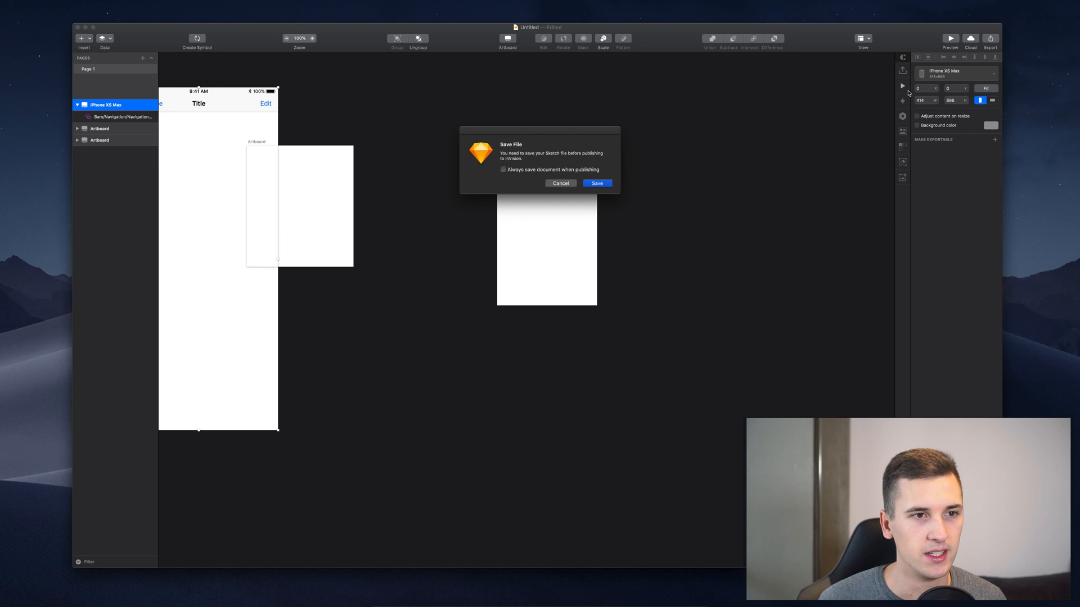
click(596, 183)
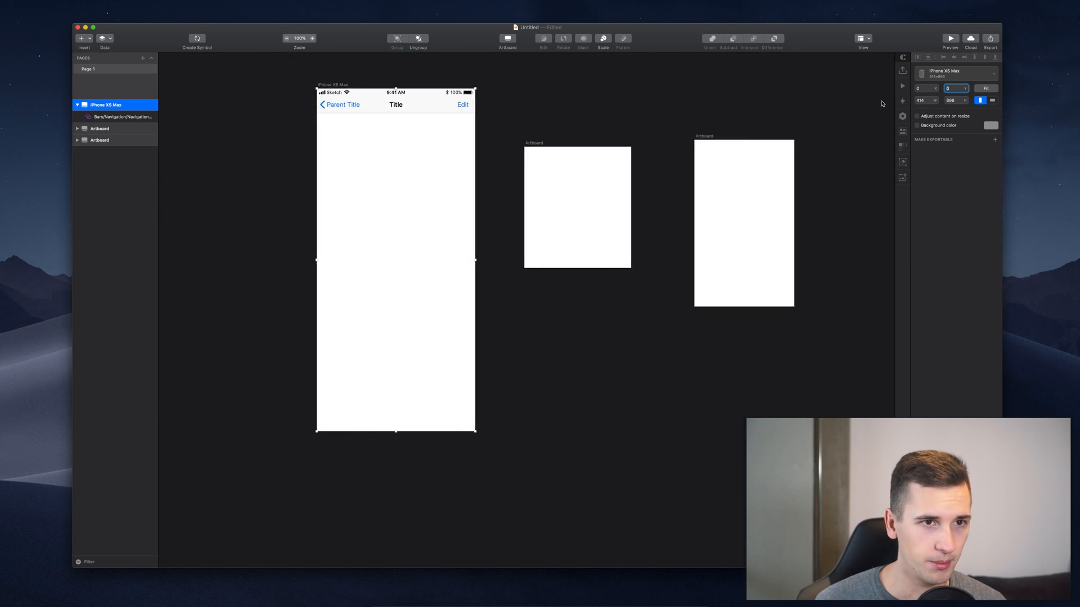
click(122, 115)
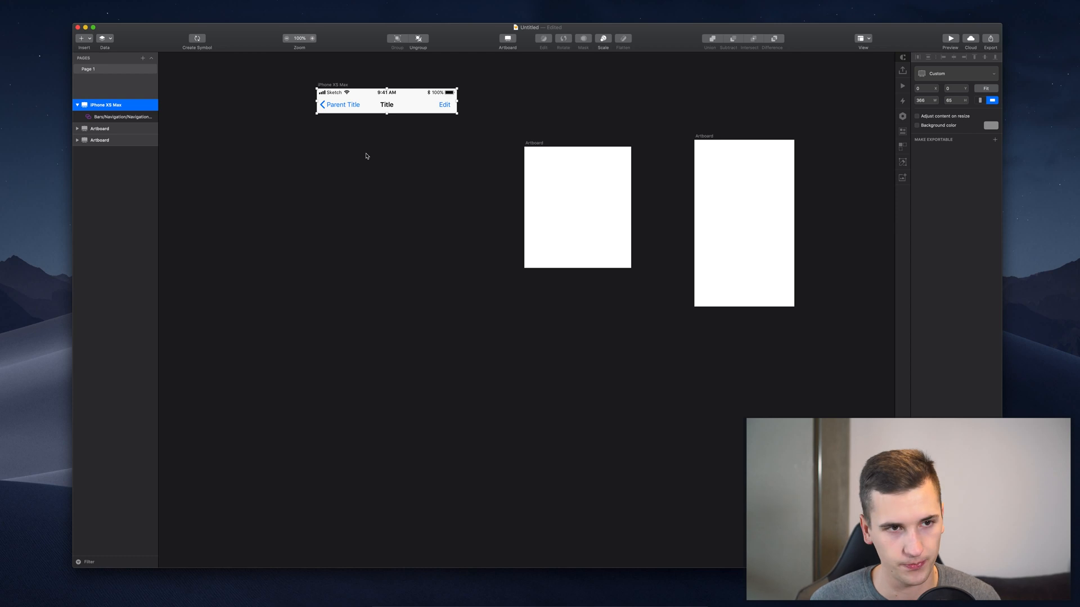
mouse_move(427, 120)
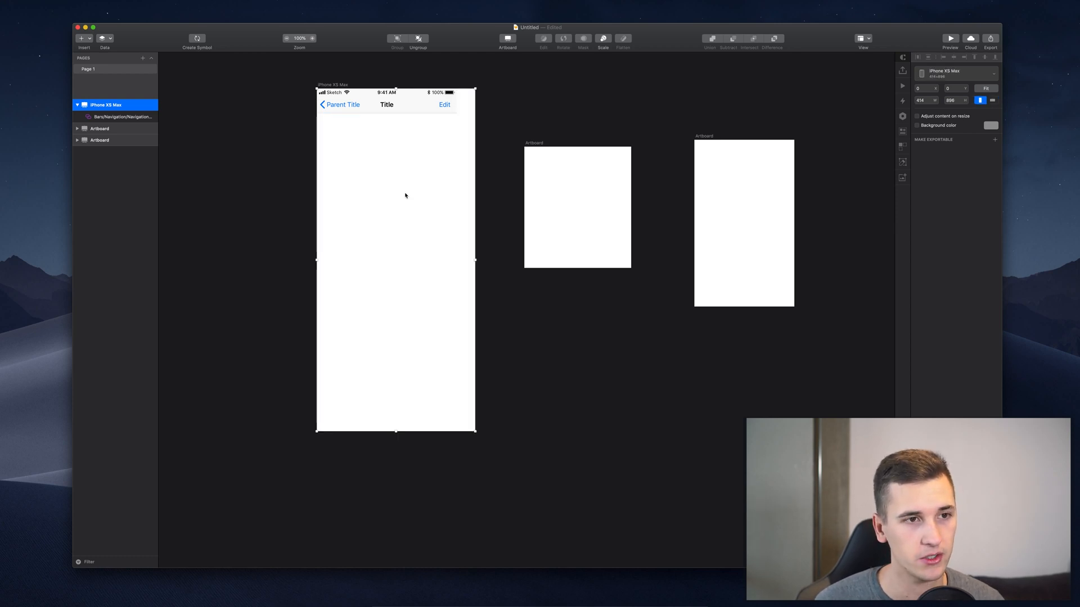
mouse_move(406, 435)
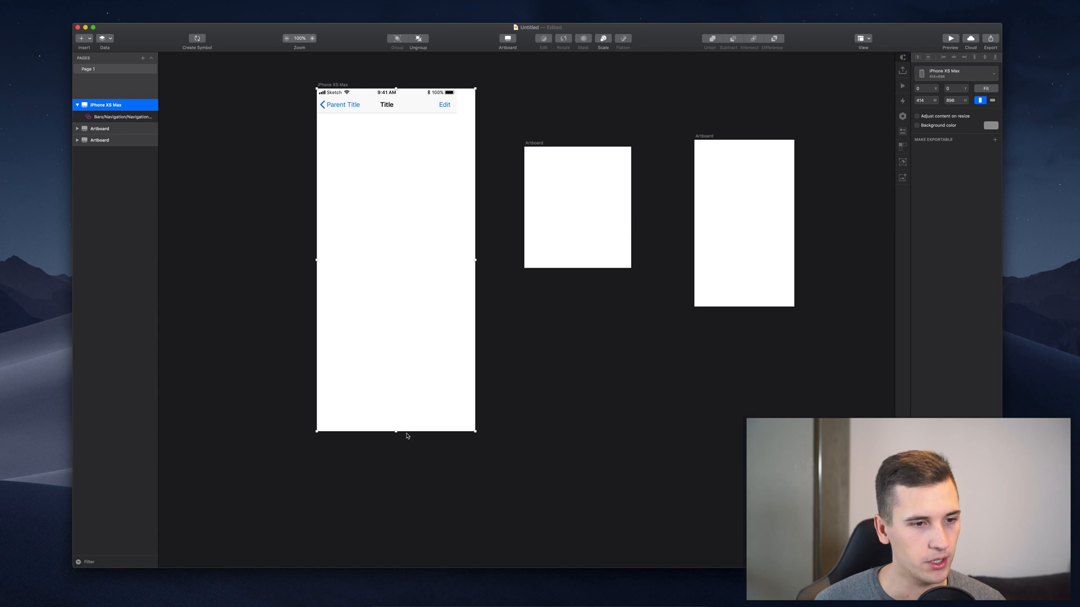
mouse_move(382, 432)
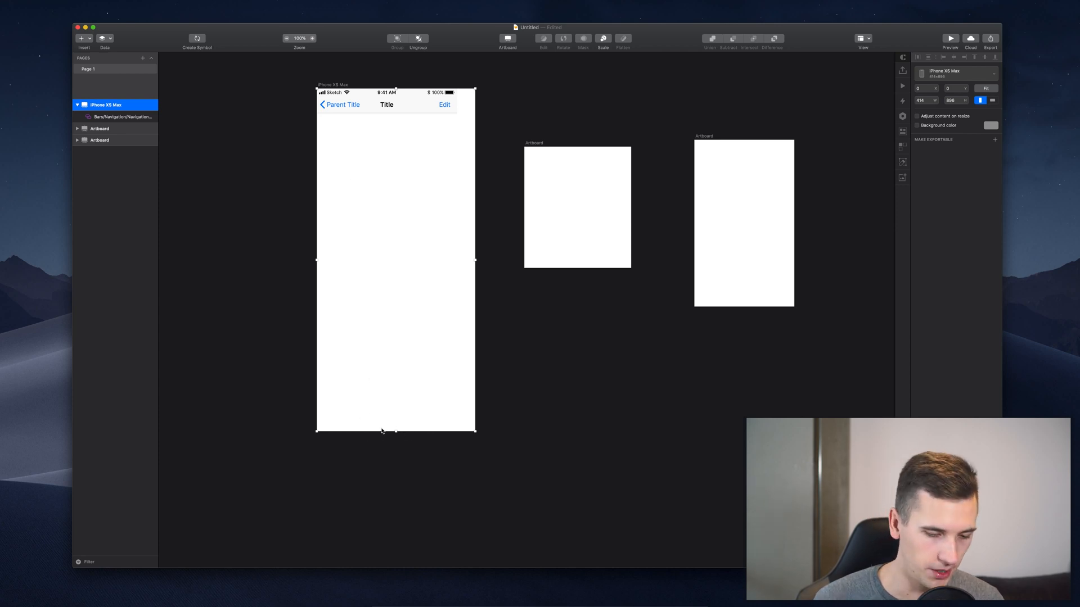
mouse_move(374, 438)
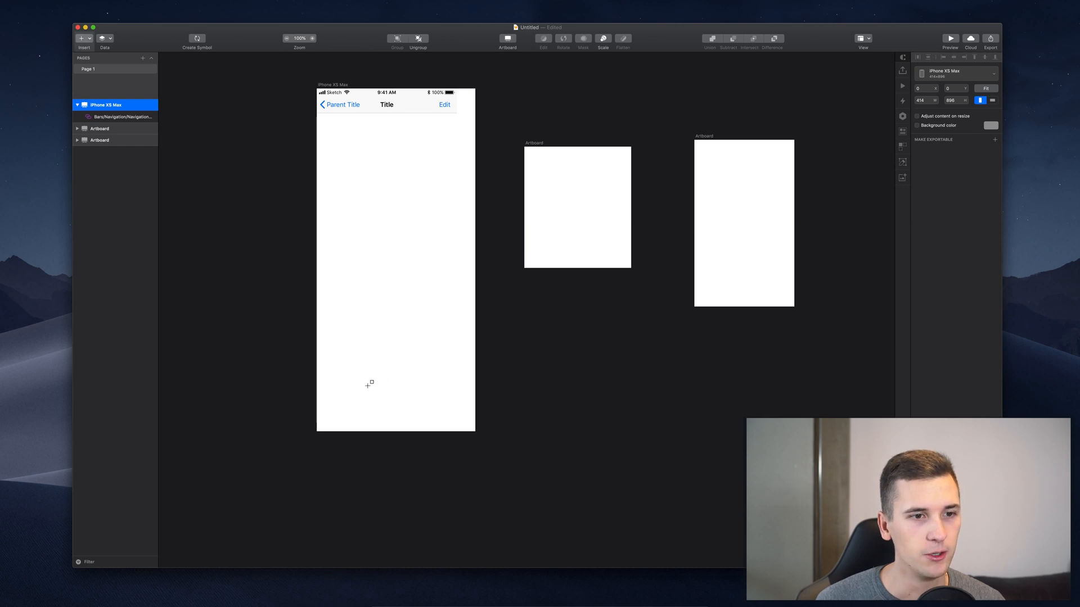
Draw a grey button rectangle near the bottom of the artboard
drag(365, 387, 427, 420)
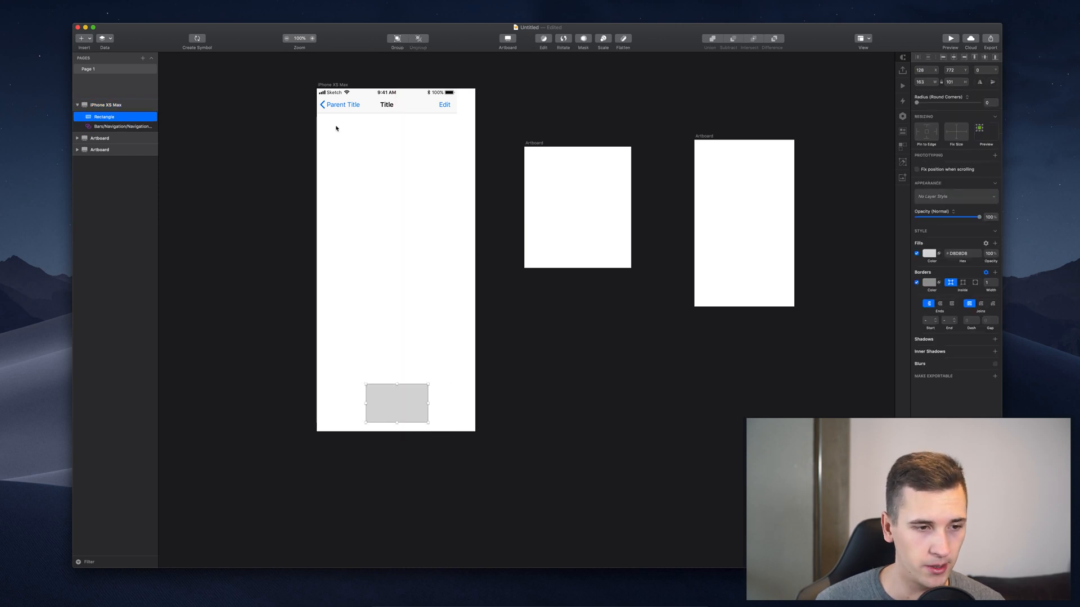
mouse_move(452, 134)
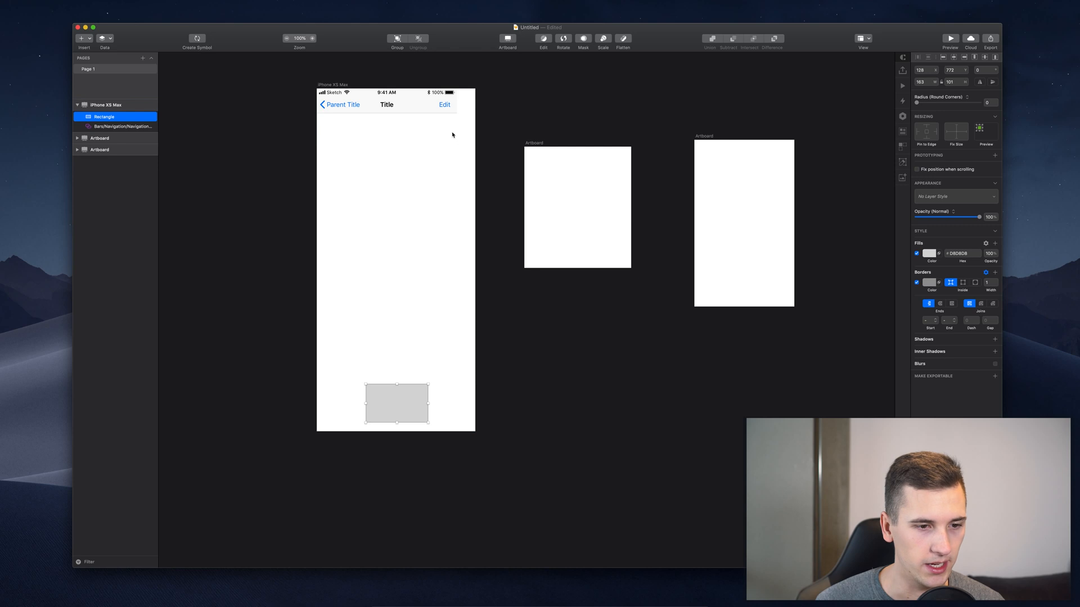
mouse_move(325, 426)
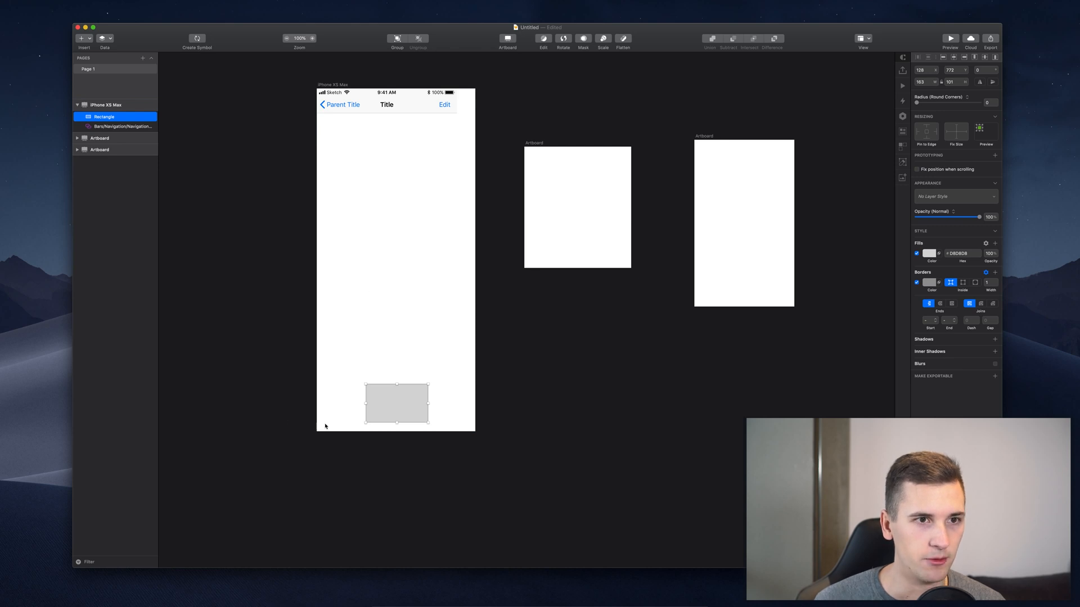
mouse_move(476, 210)
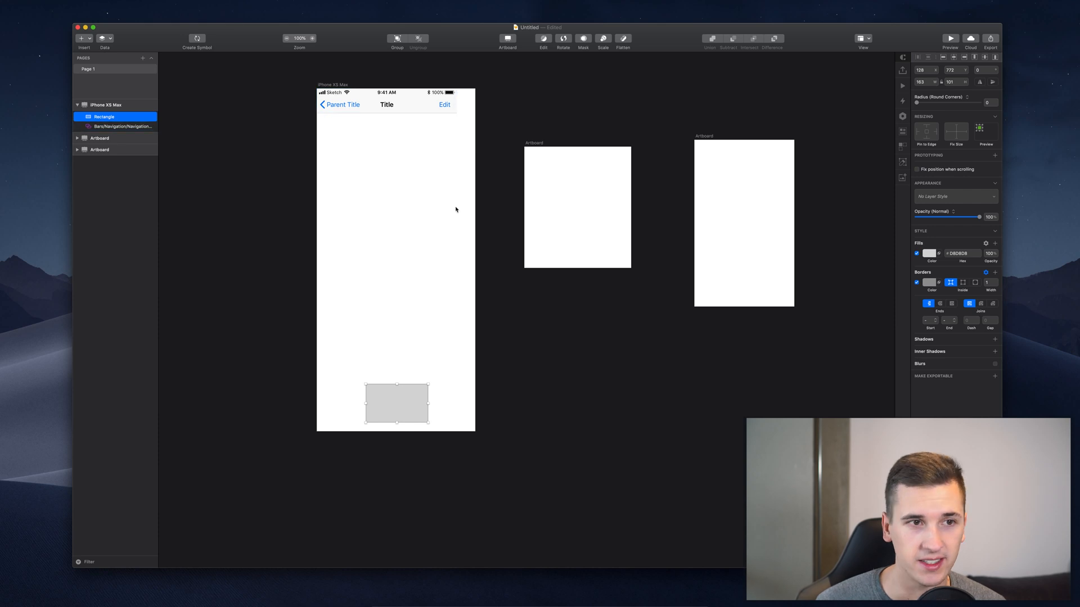
click(106, 104)
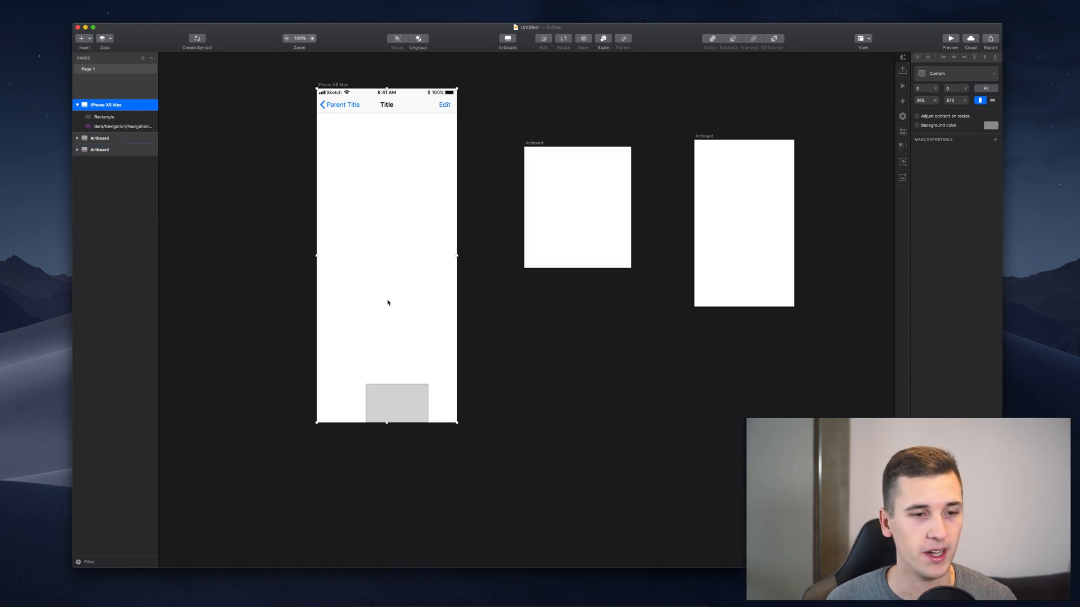
mouse_move(342, 244)
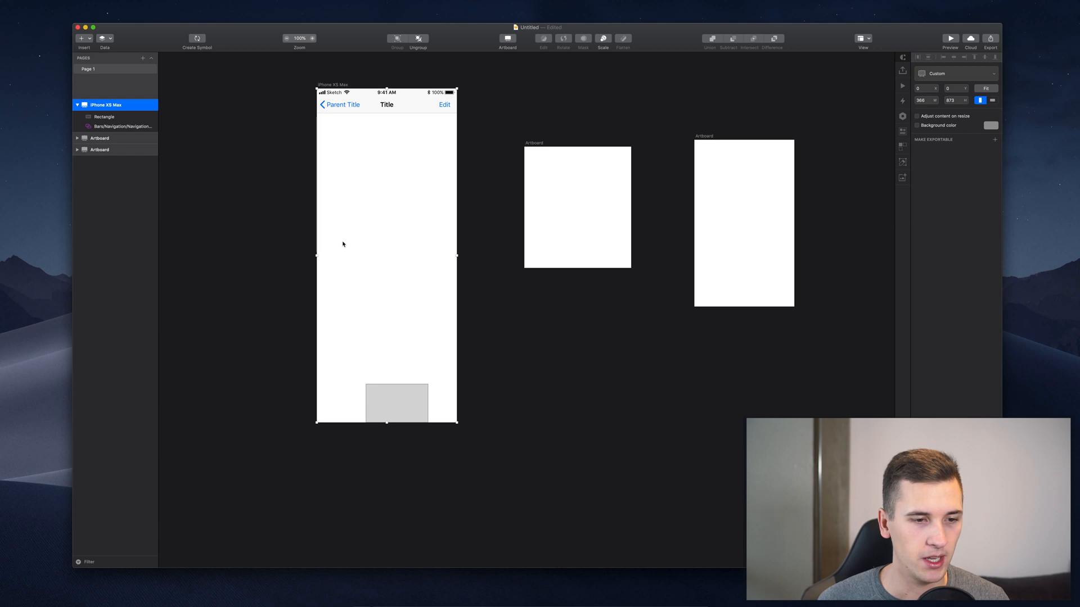
Fit the iPhone XS Max artboard to its content, ending at the rectangle
click(396, 404)
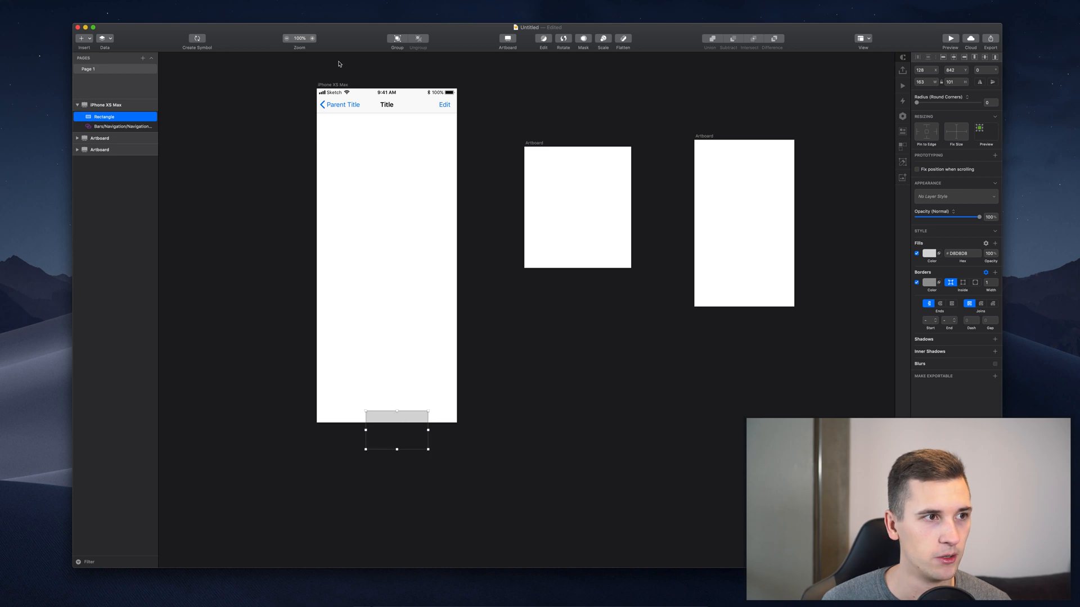
click(123, 126)
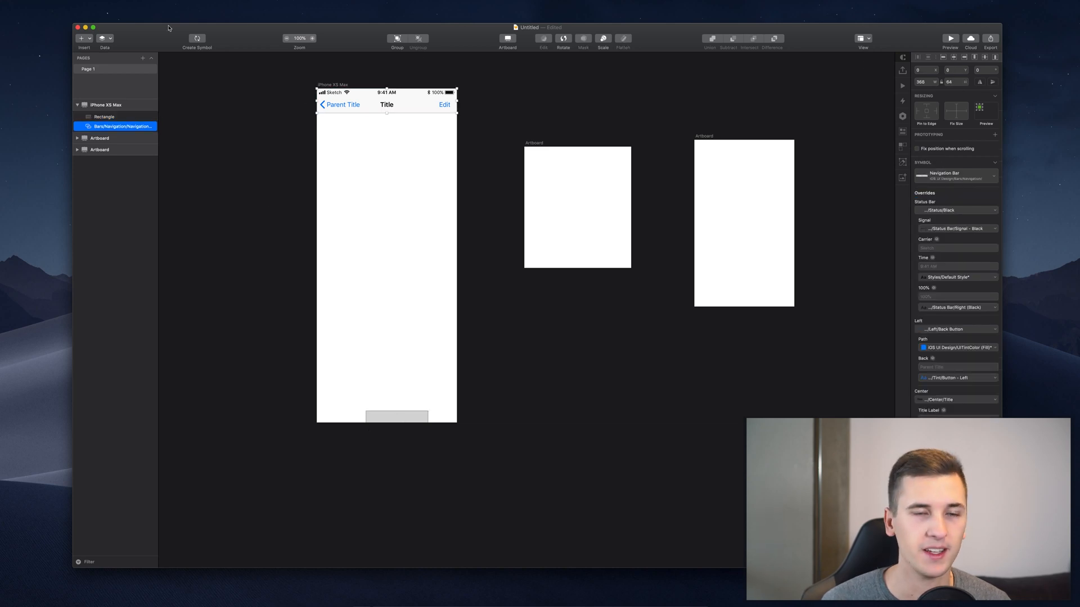
click(106, 104)
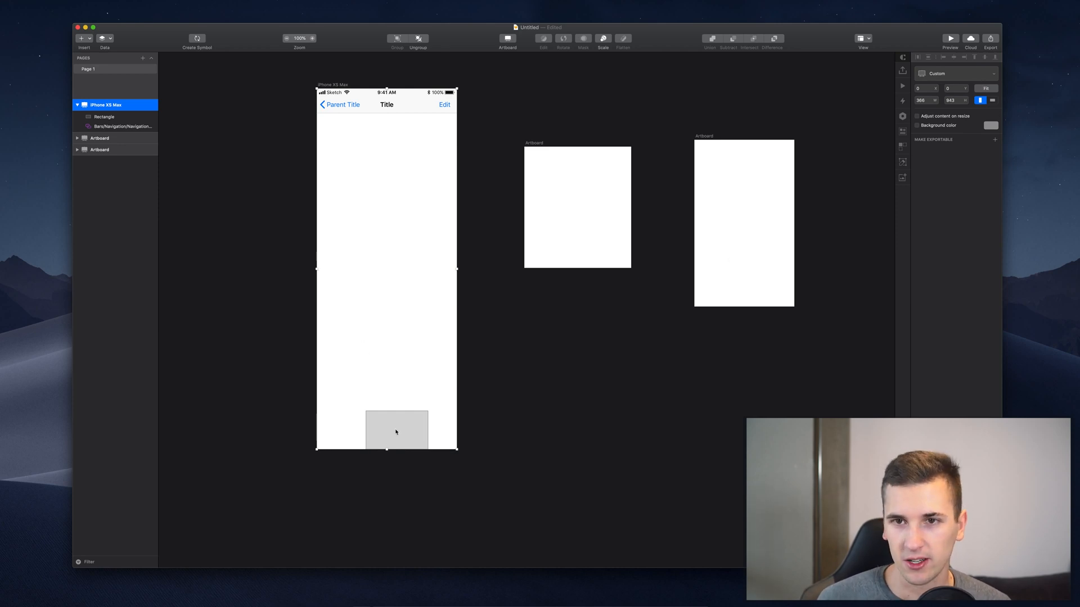
mouse_move(985, 72)
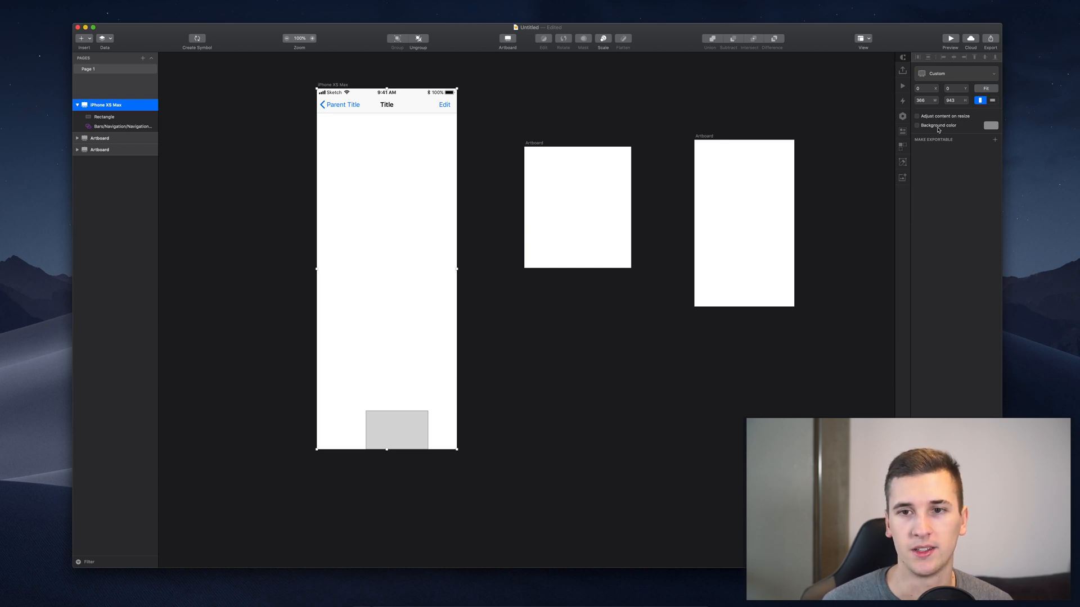
Give the artboard a grey background colour
click(917, 125)
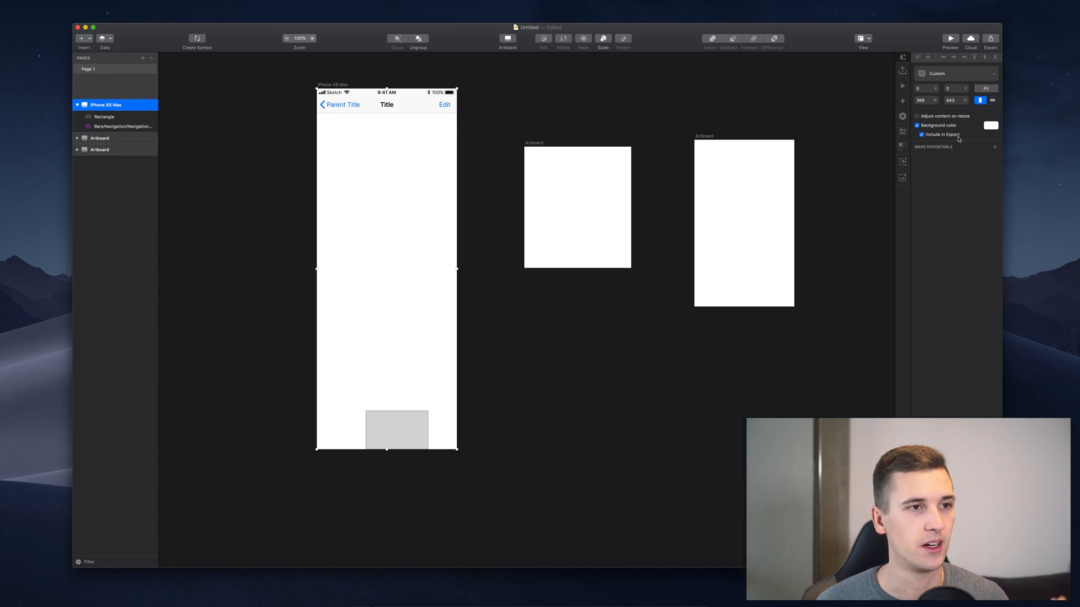
mouse_move(588, 15)
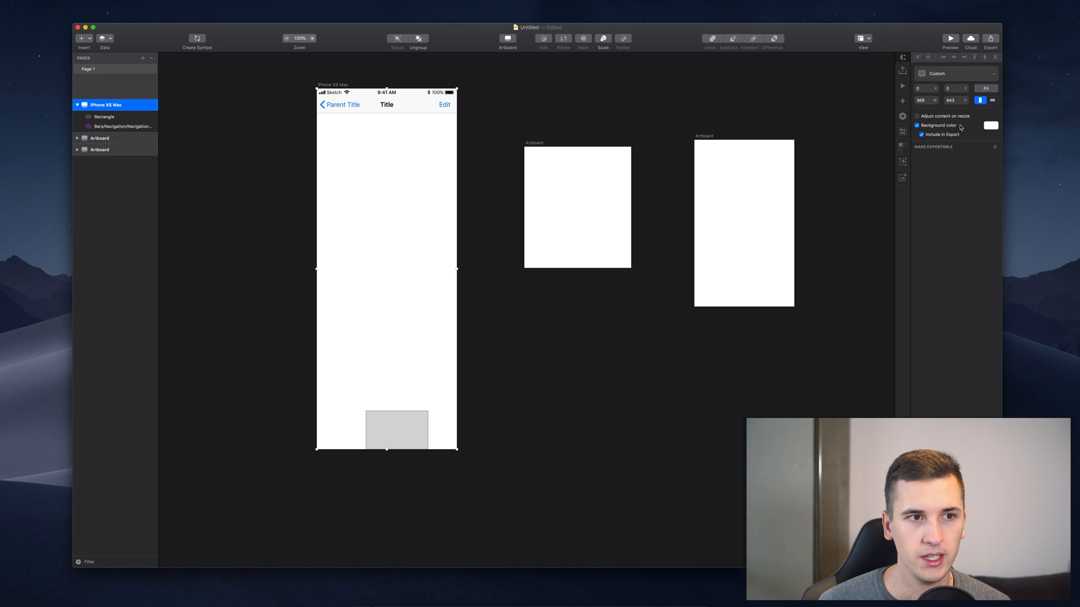
click(990, 125)
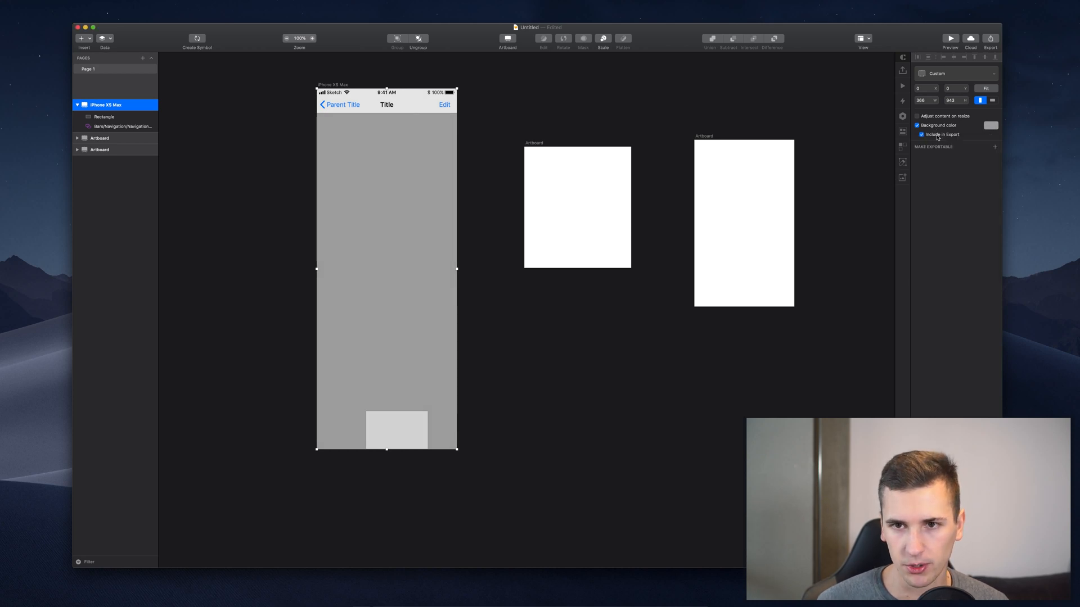
Make the artboard exportable as a 1x PNG, leaving the background out of exports
click(921, 134)
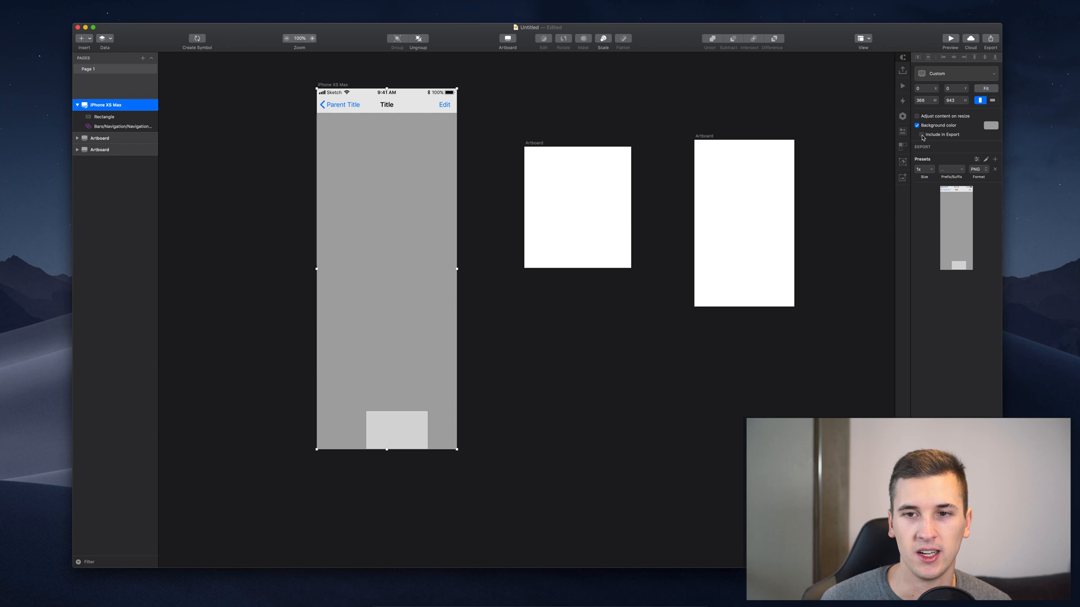
click(917, 125)
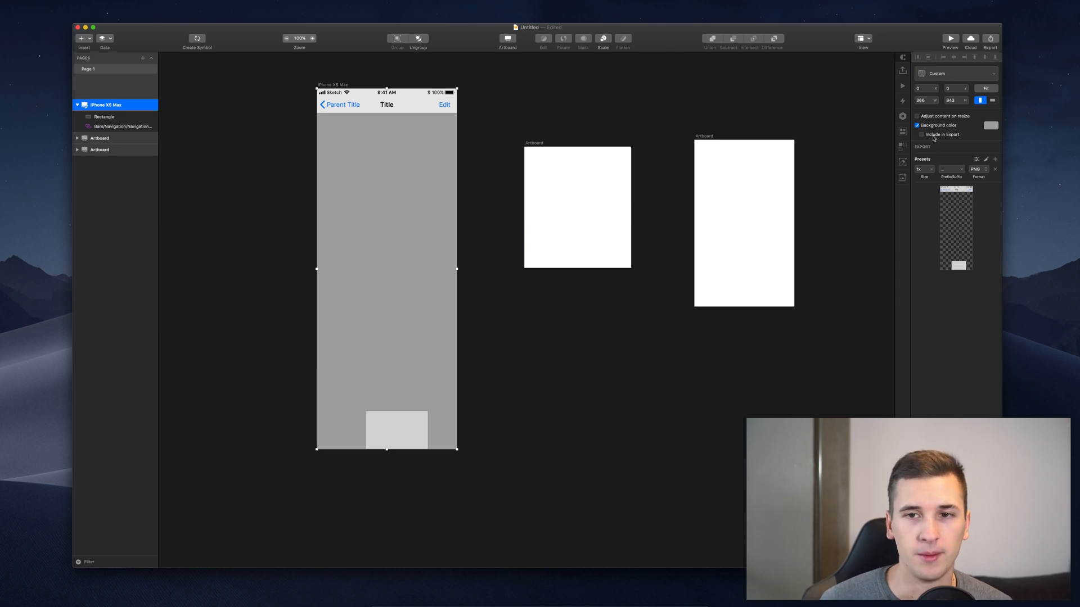
click(917, 134)
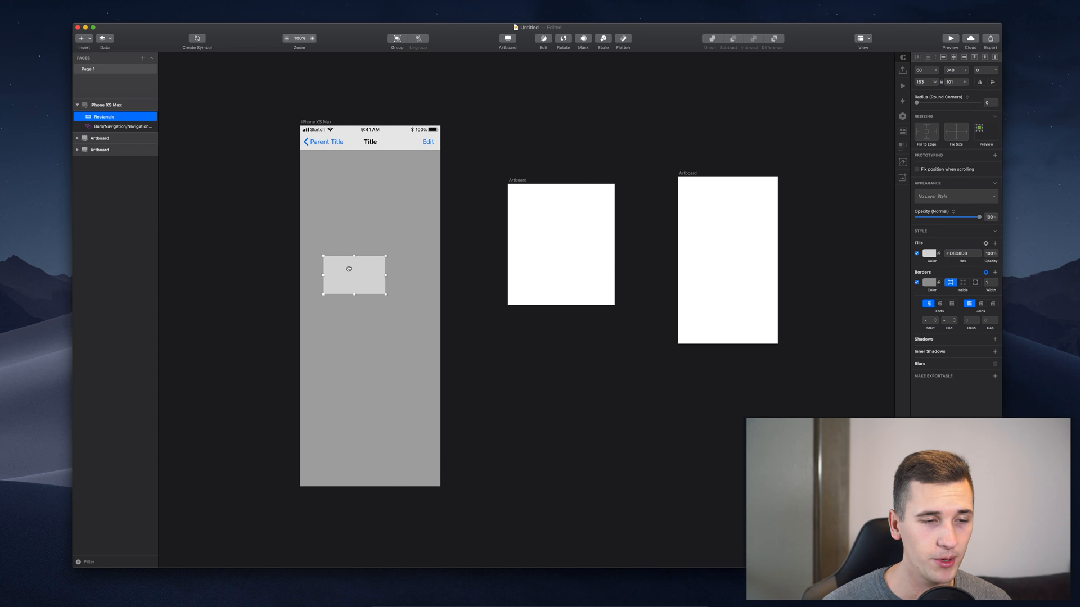
Centre the button rectangle horizontally and widen it on both sides
drag(348, 269, 361, 302)
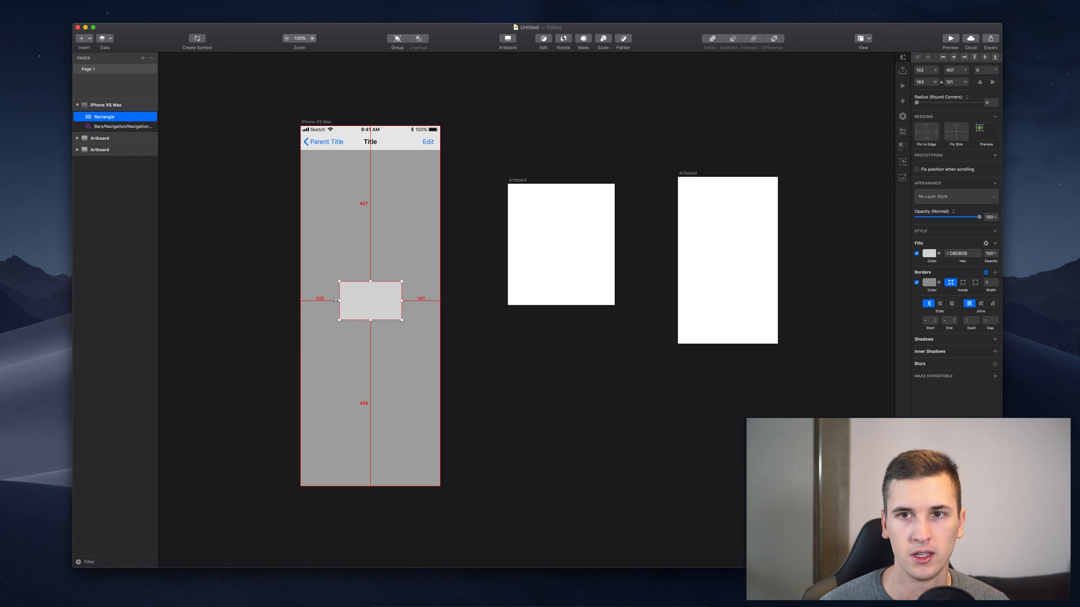
drag(370, 302, 358, 301)
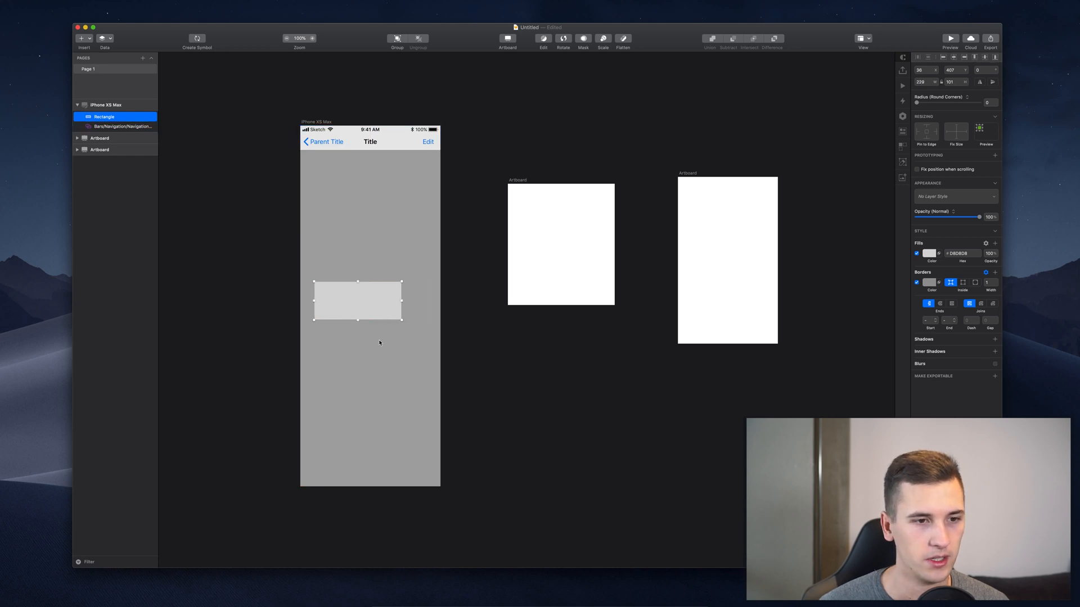
drag(357, 301, 370, 301)
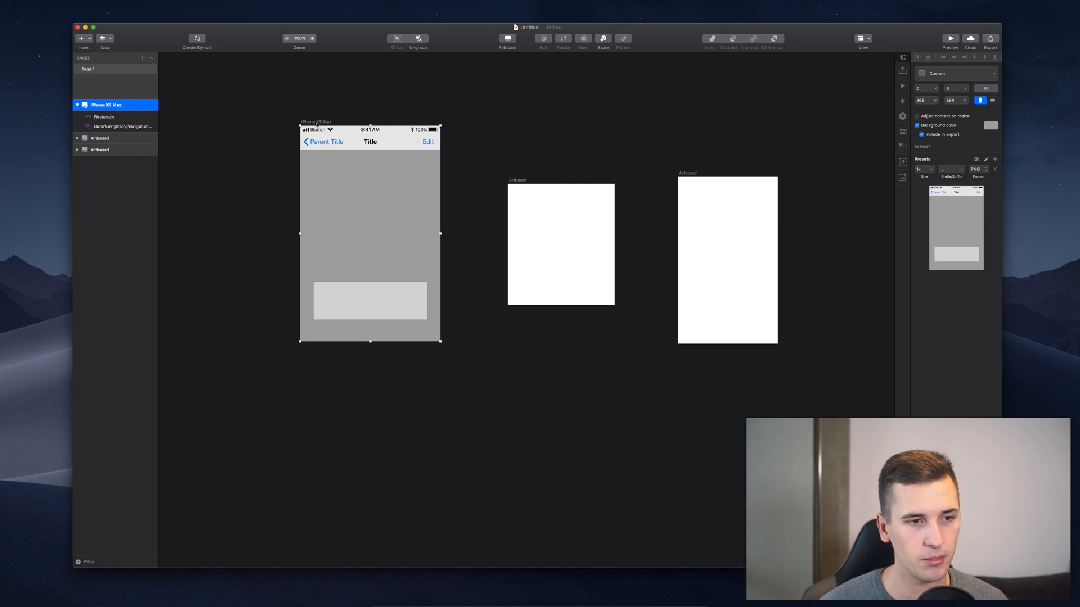
mouse_move(371, 347)
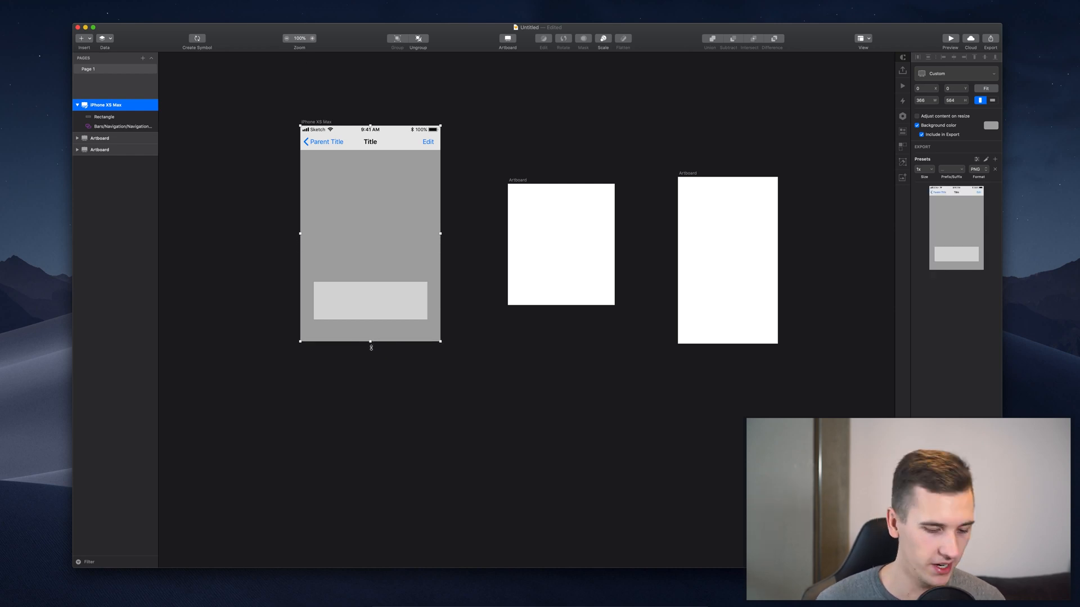
Lengthen the artboard so it ends just below the button
click(371, 300)
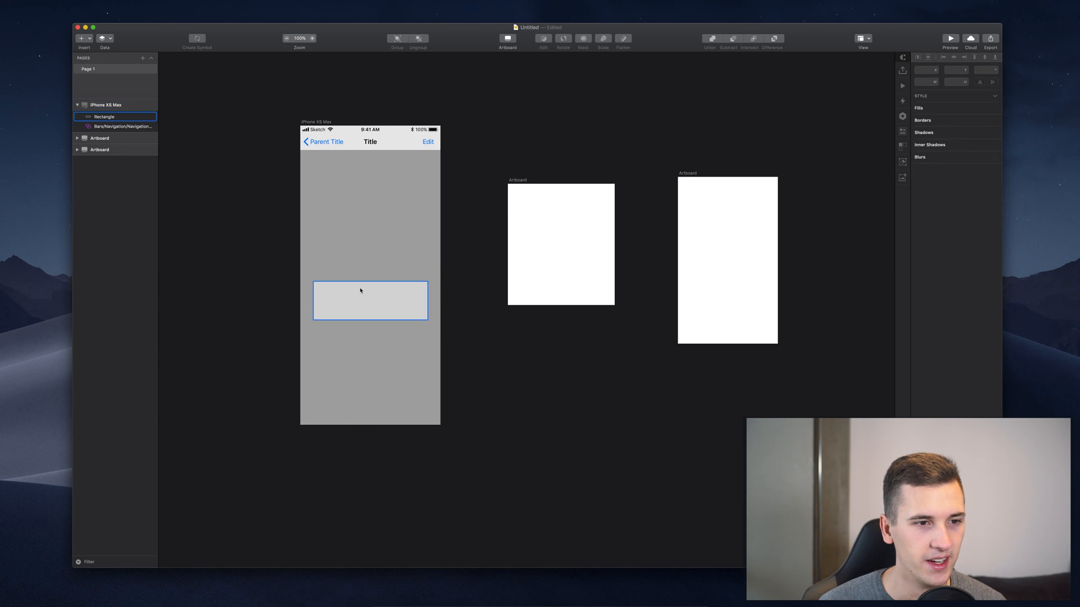
click(542, 38)
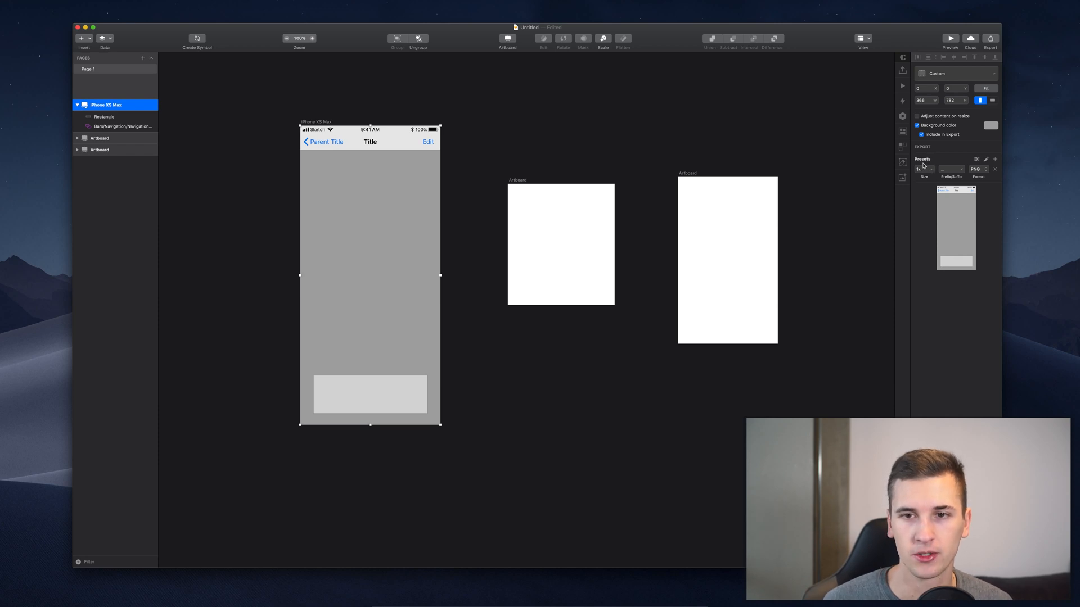
click(922, 170)
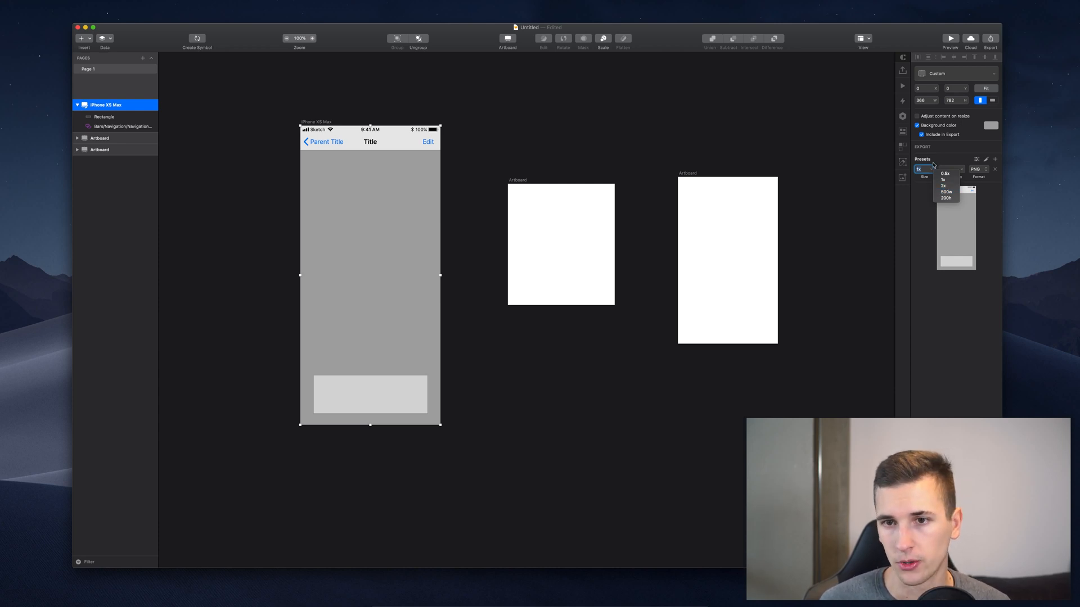
click(942, 180)
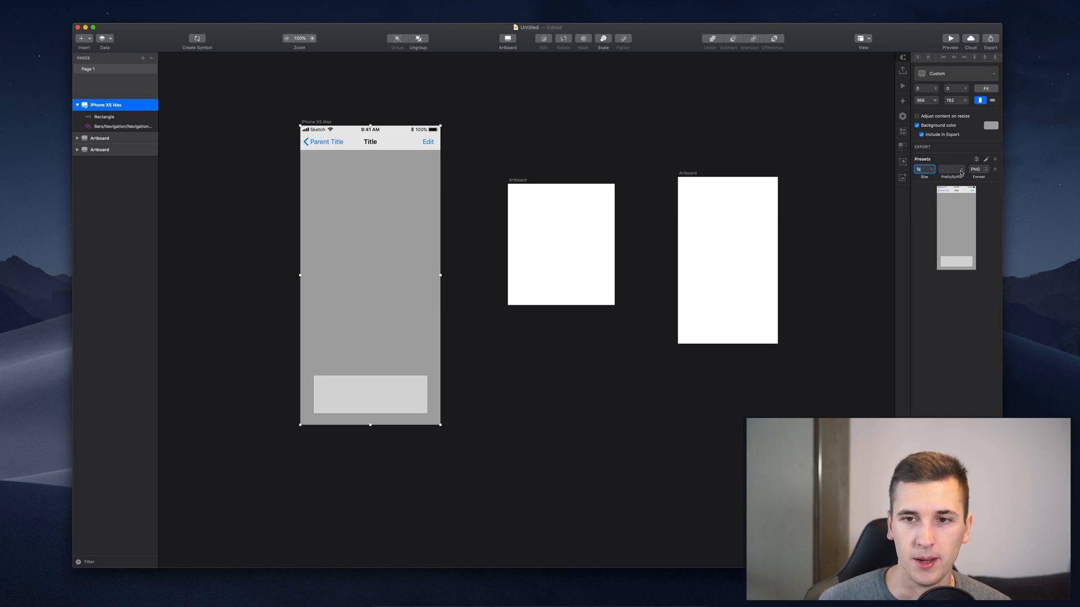
click(951, 170)
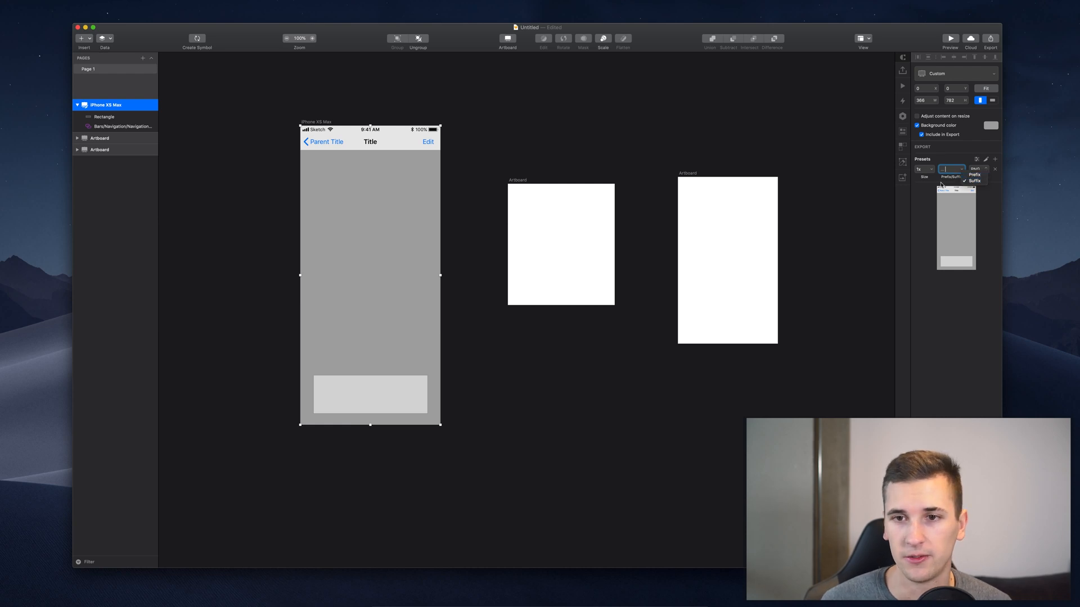
click(977, 169)
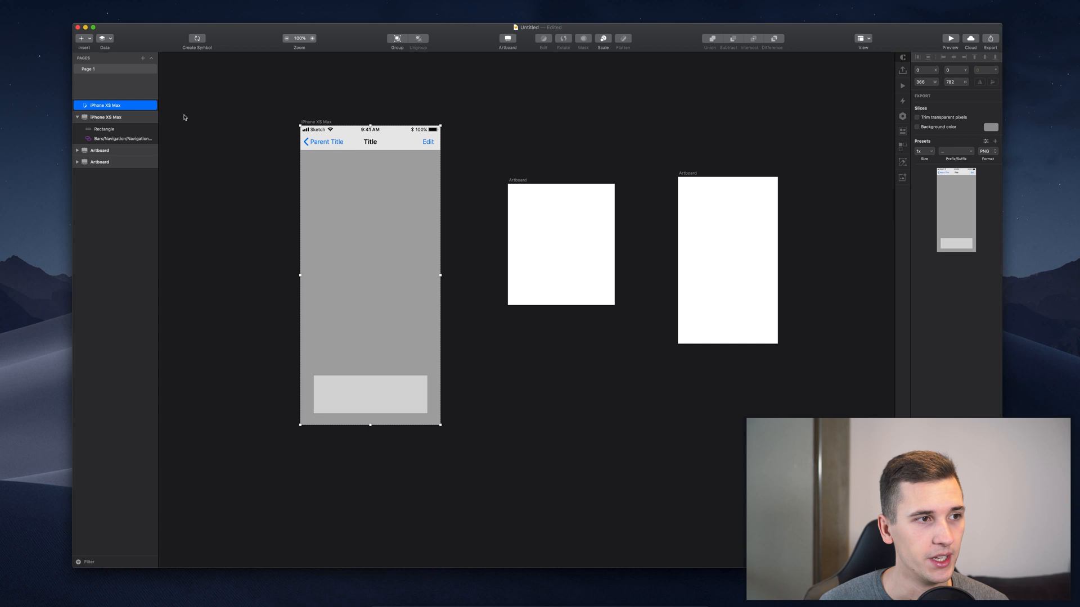
mouse_move(278, 194)
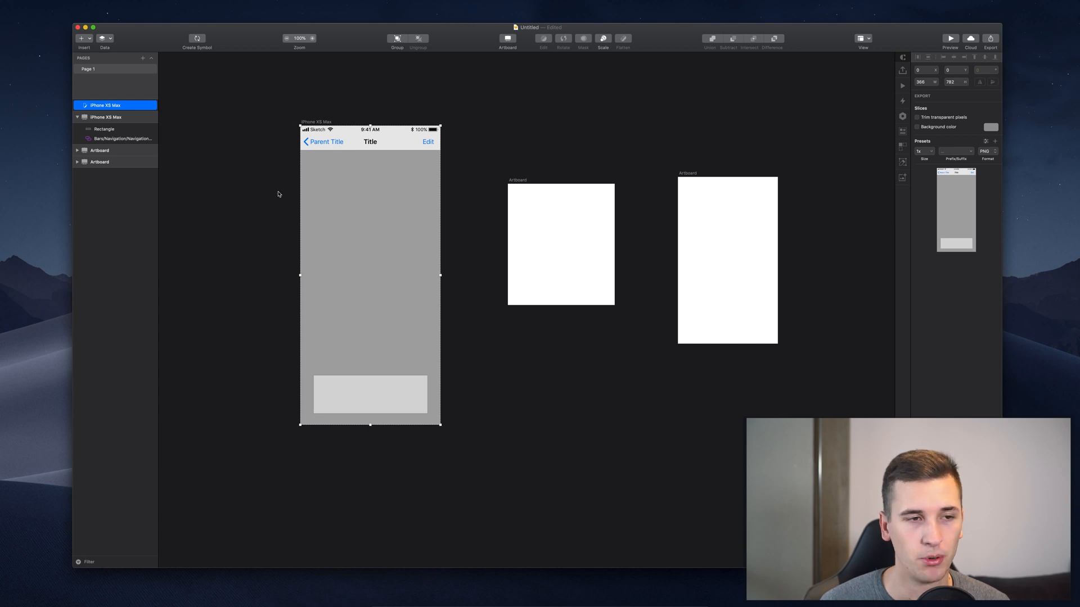
Remove the accidental slice layer and reselect the artboard
click(105, 117)
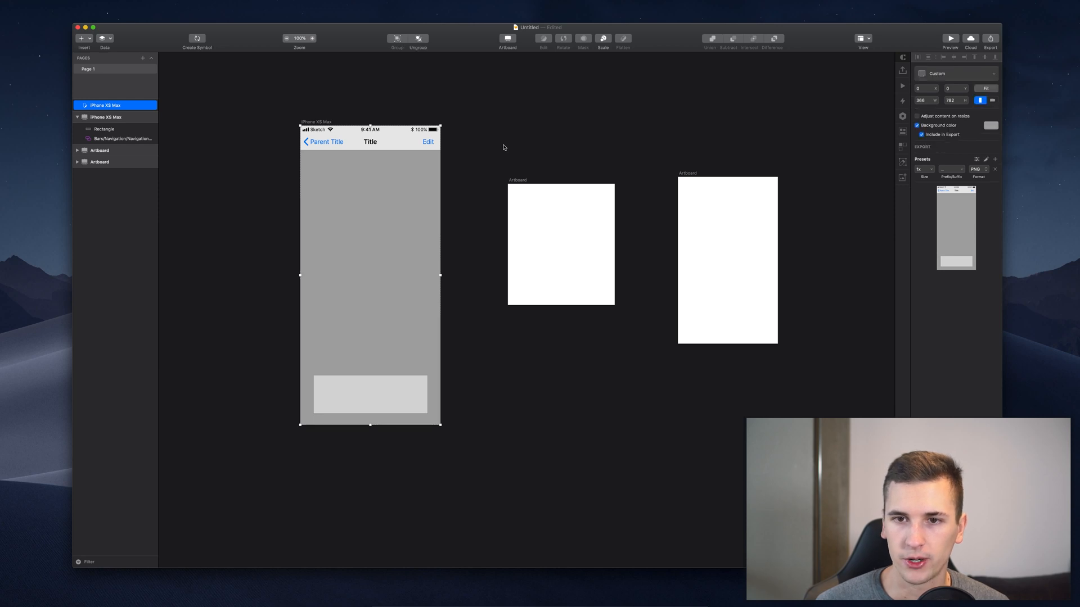
click(77, 116)
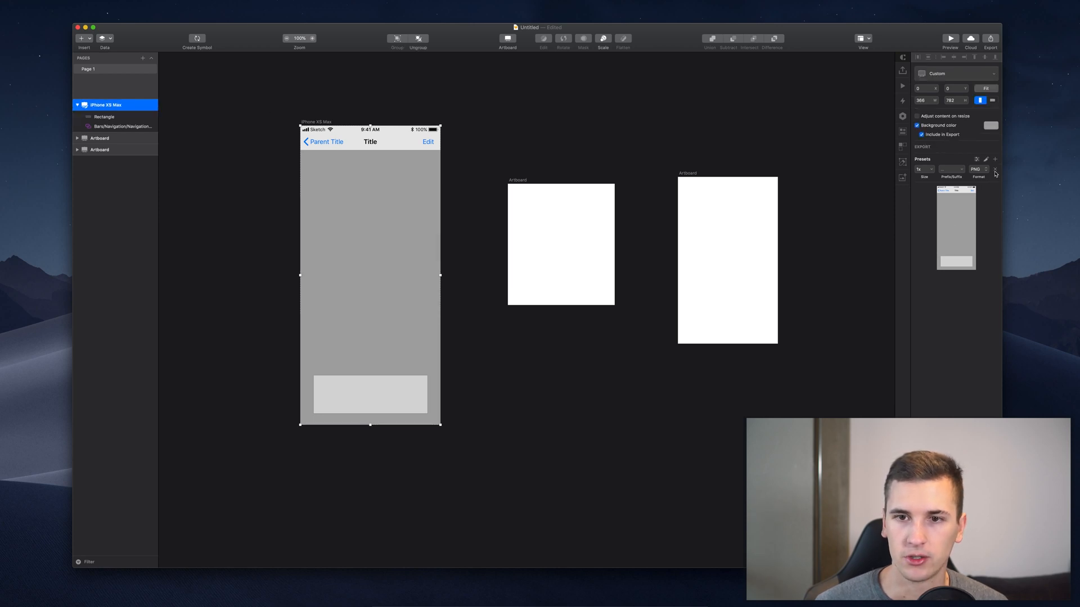
click(994, 159)
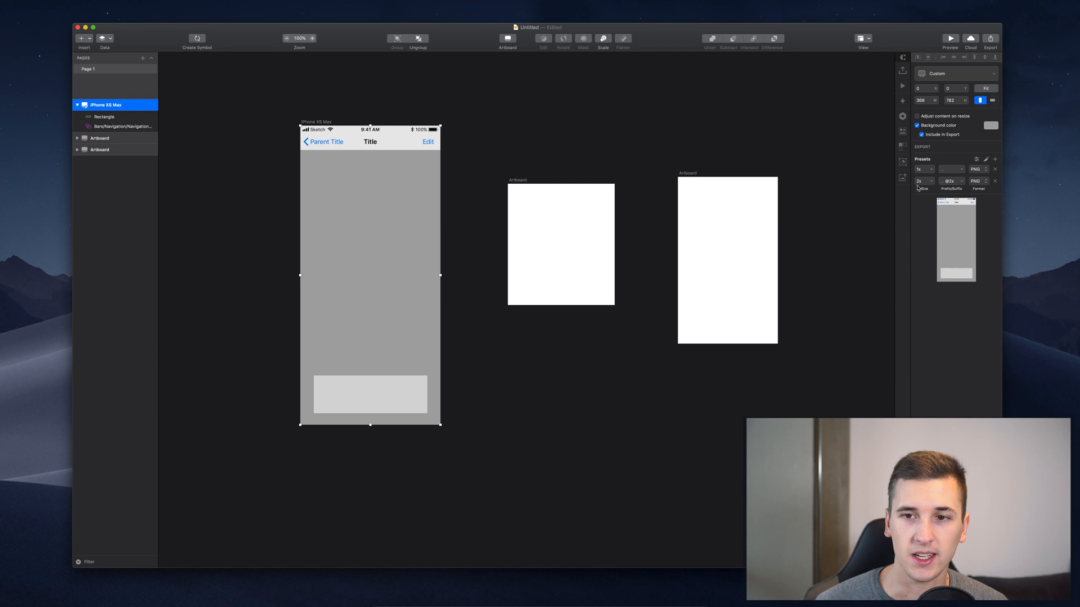
click(994, 159)
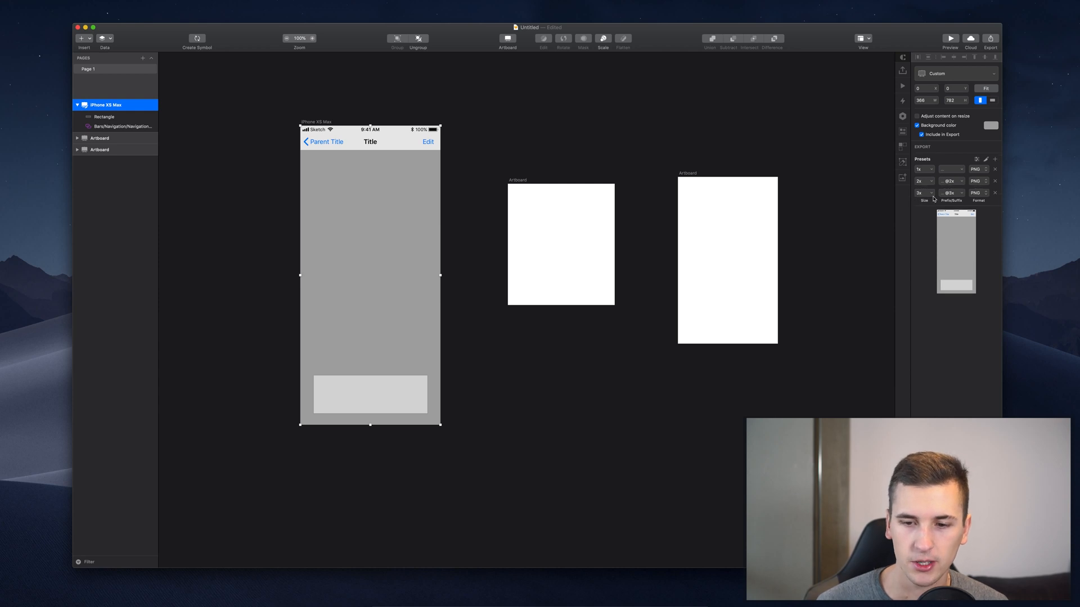